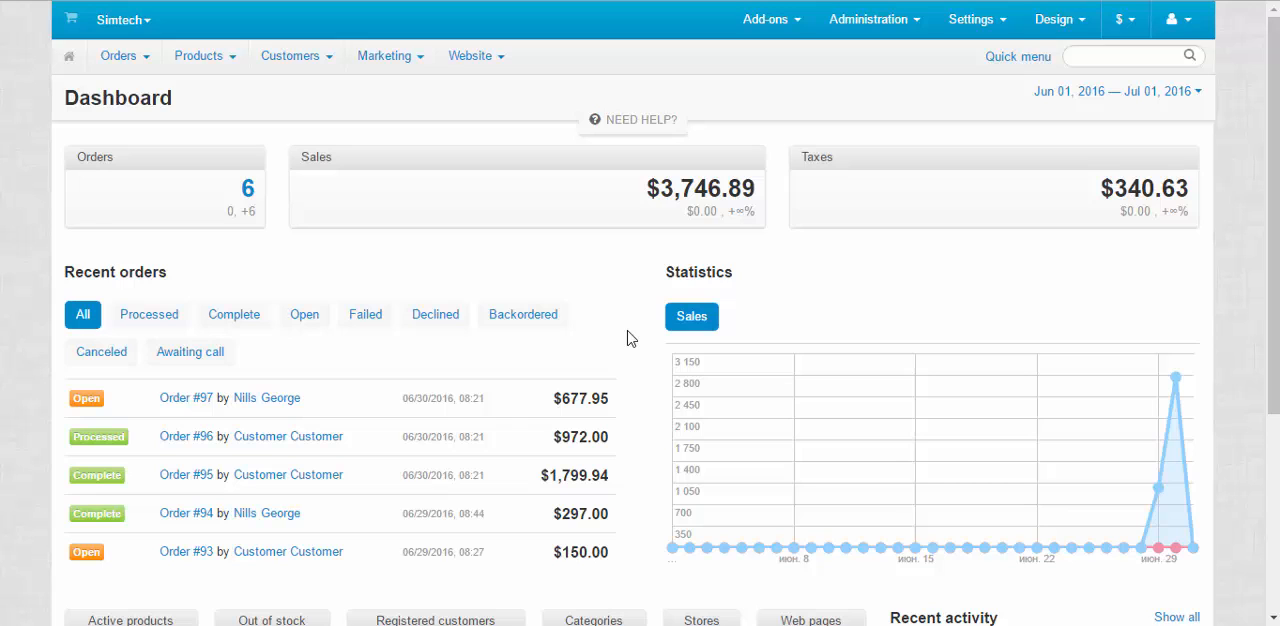
Step: Locate the Customers also bought add-on under Manage add-ons and confirm it is Active
click(766, 19)
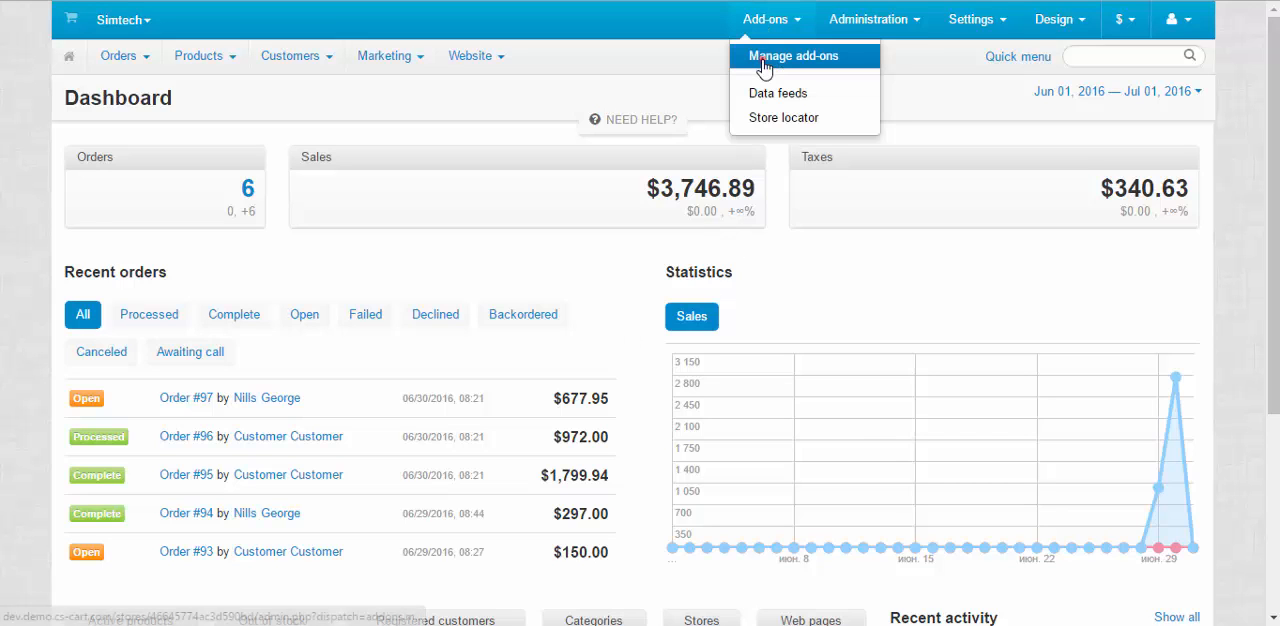
click(792, 55)
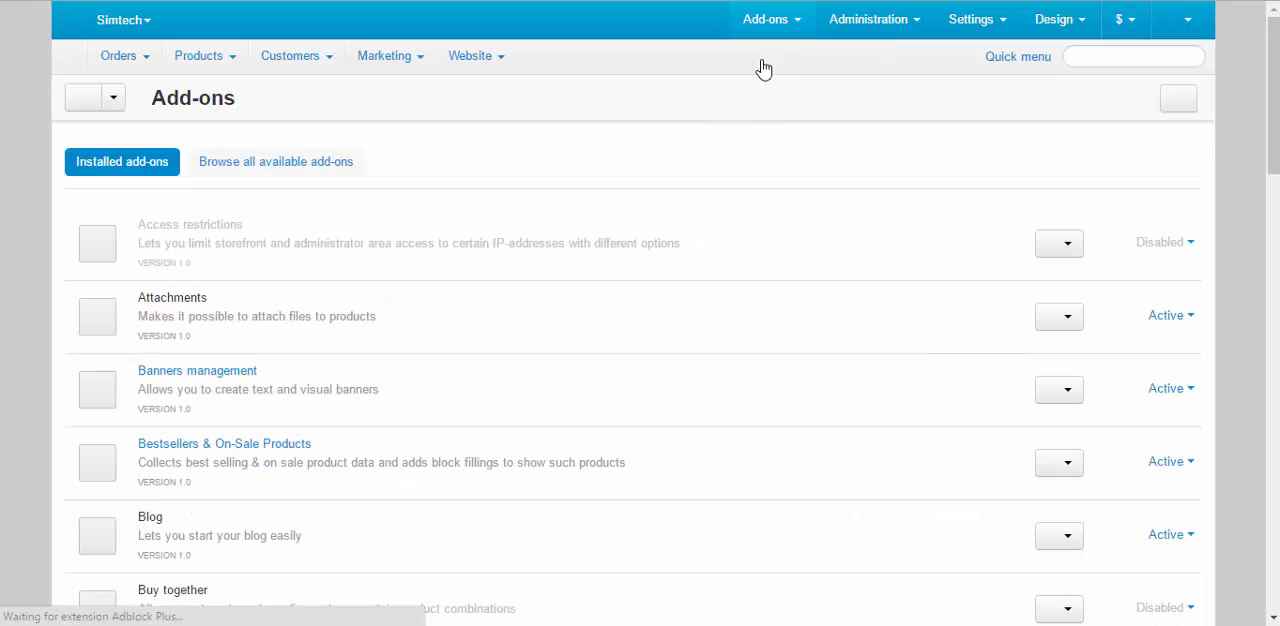
scroll(down, 3)
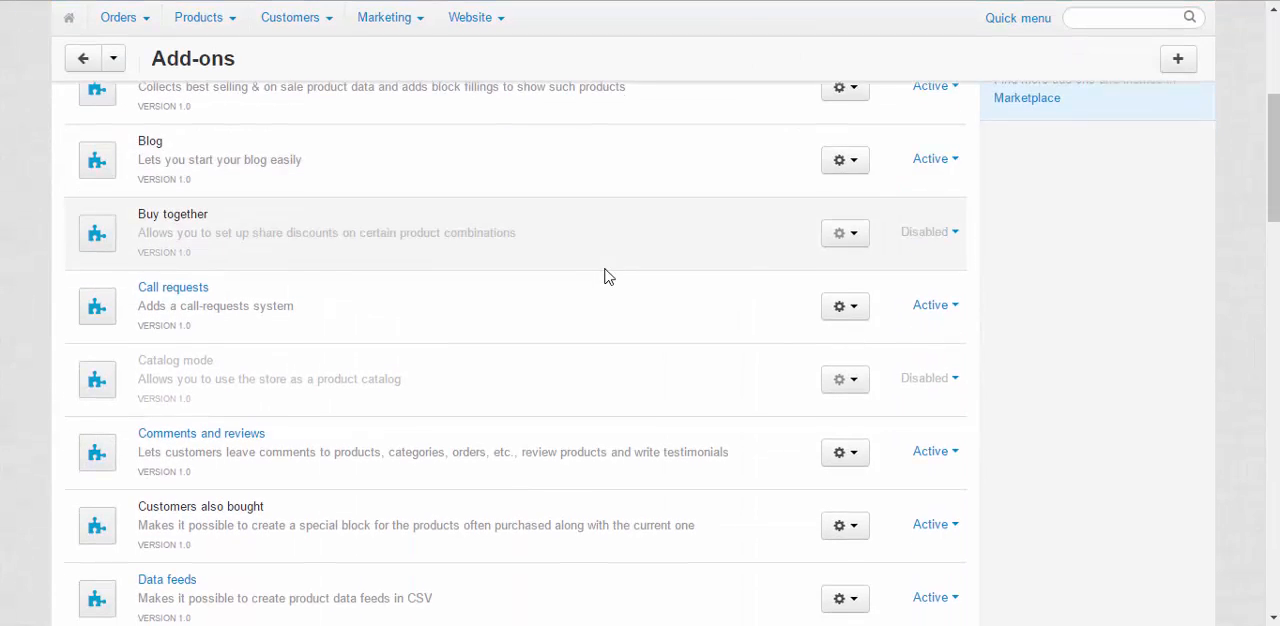
scroll(down, 3)
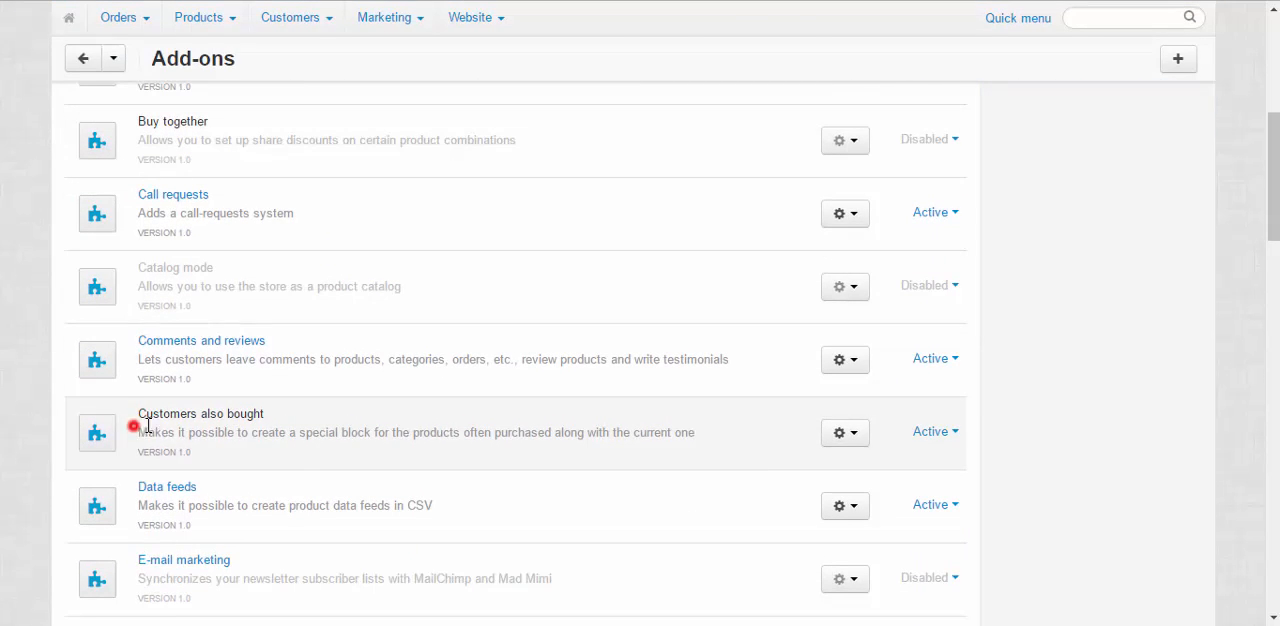
mouse_move(232, 451)
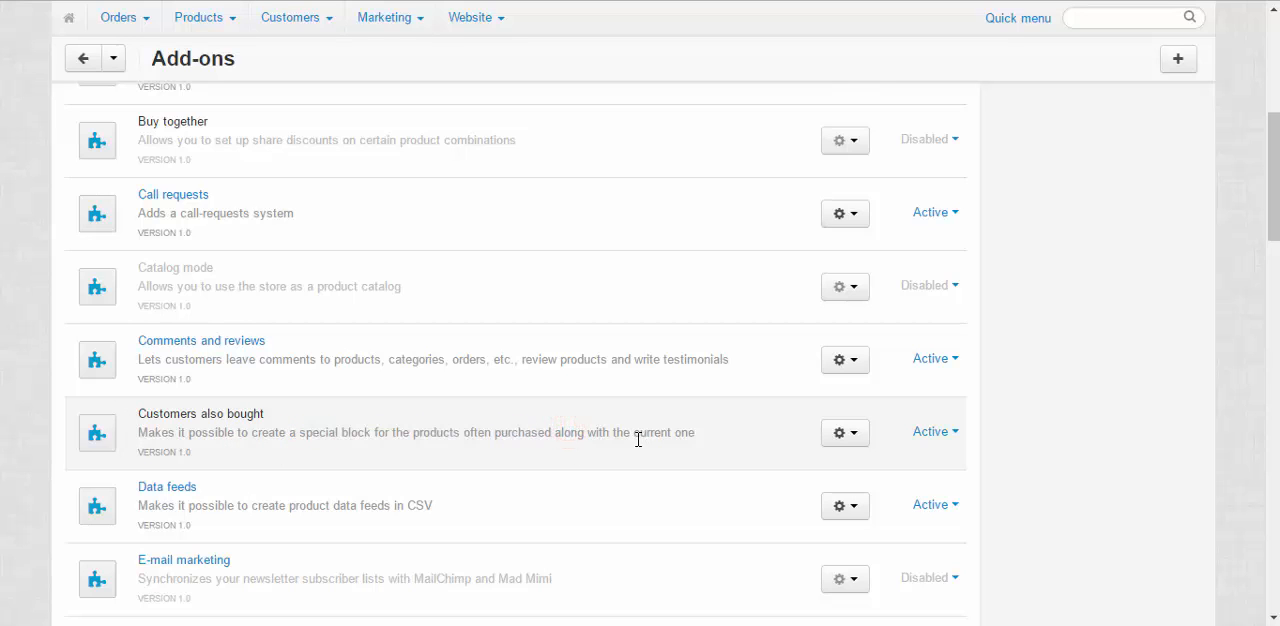
double_click(200, 413)
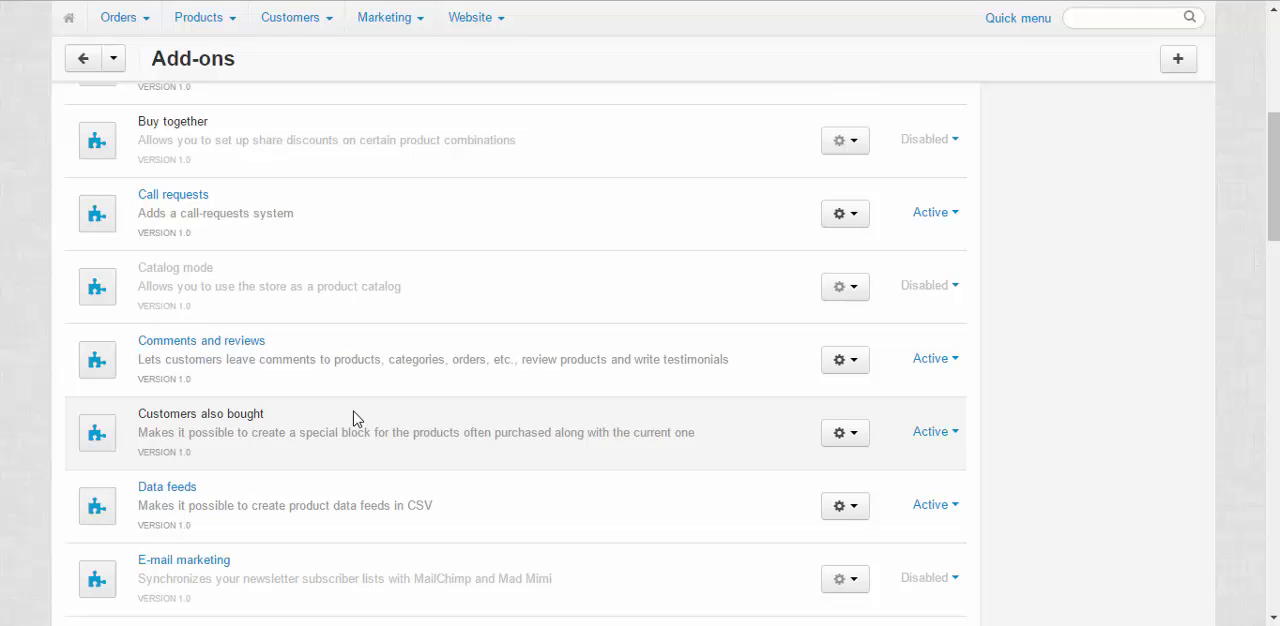
scroll(up, 3)
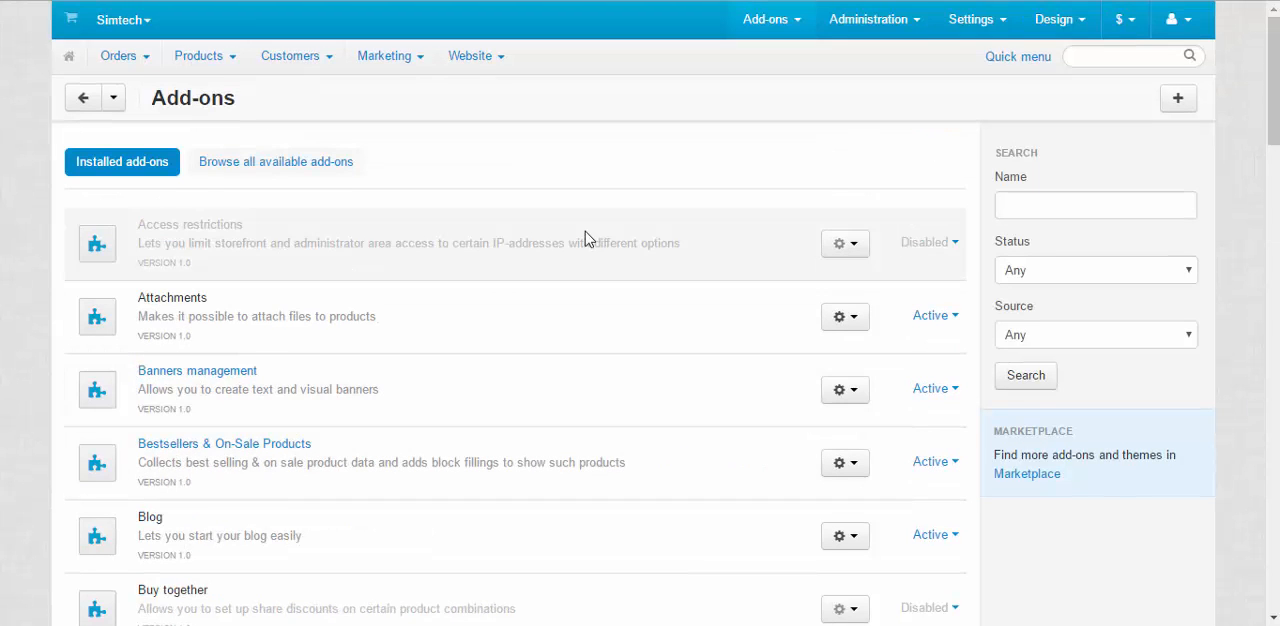
Step: In Design > Layouts on the Products page, add a new block of type Products to the Main Content grid
click(1054, 19)
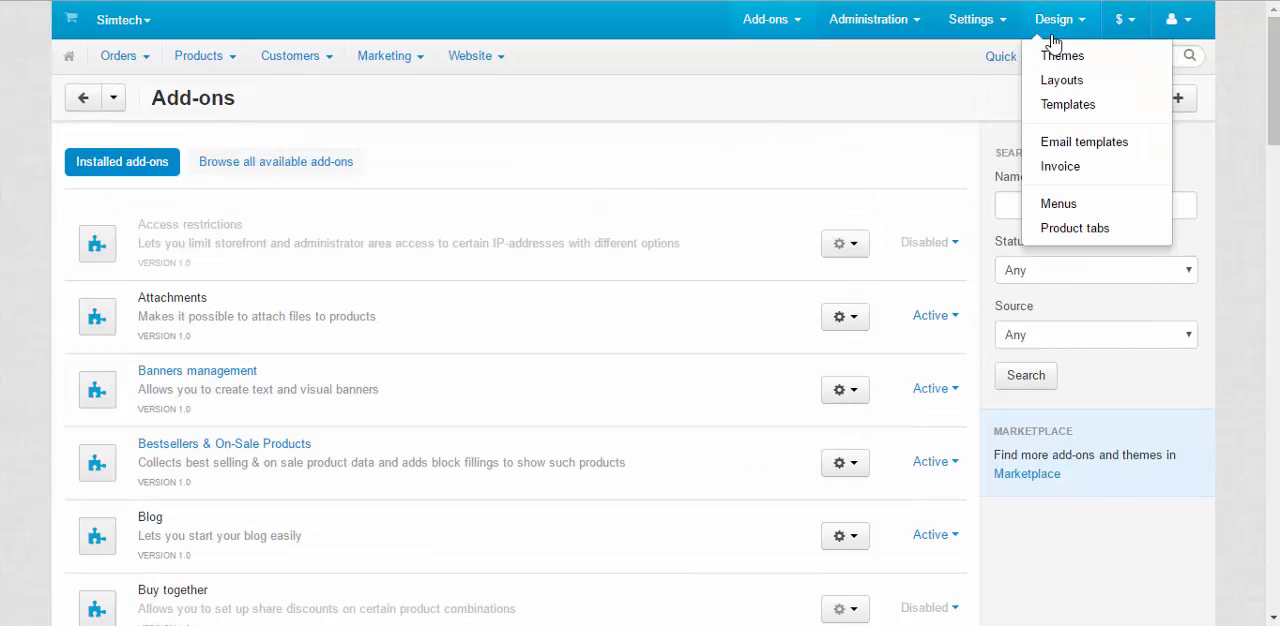
click(1062, 80)
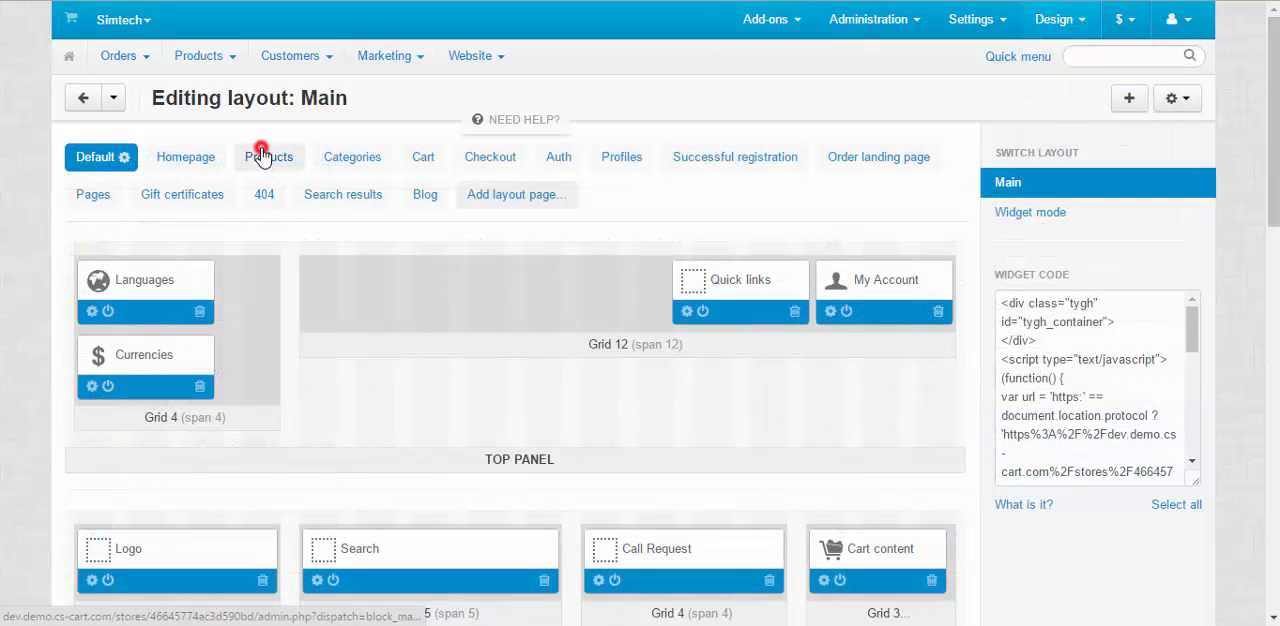
scroll(down, 3)
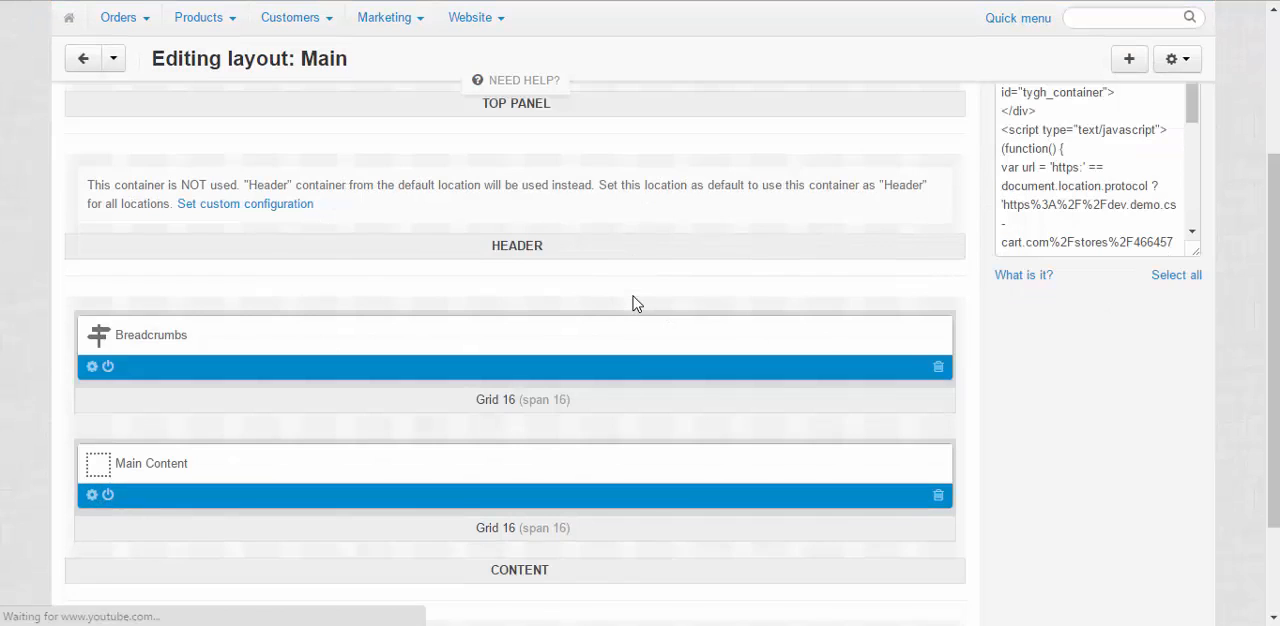
scroll(down, 3)
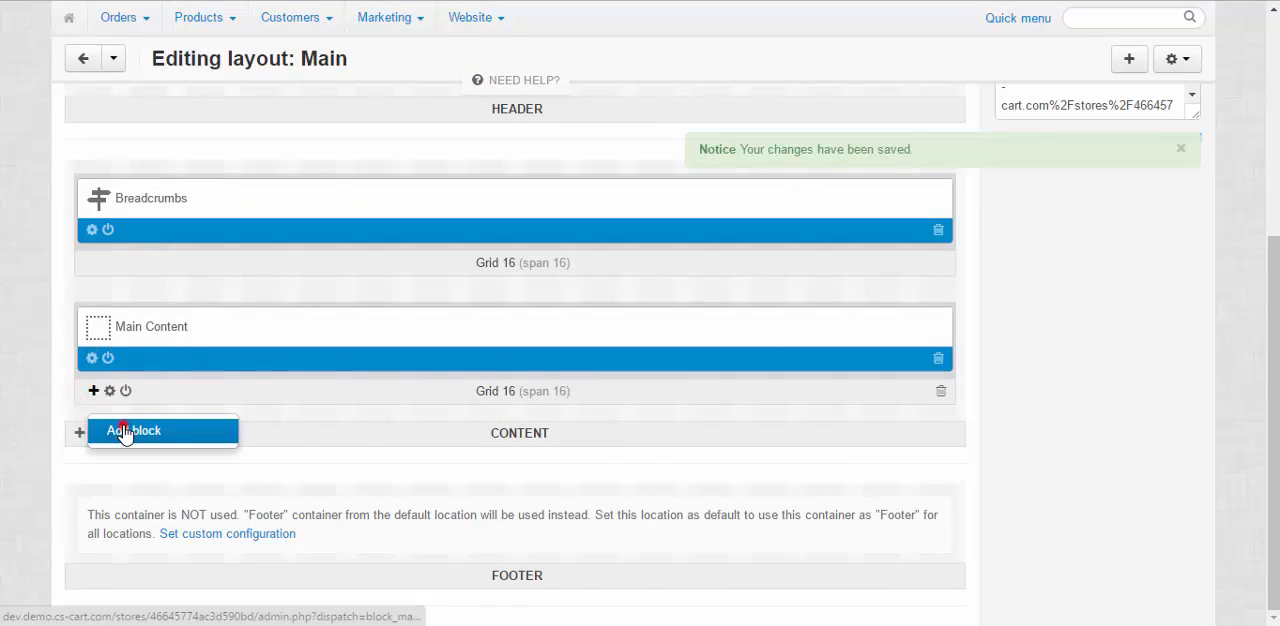
click(133, 430)
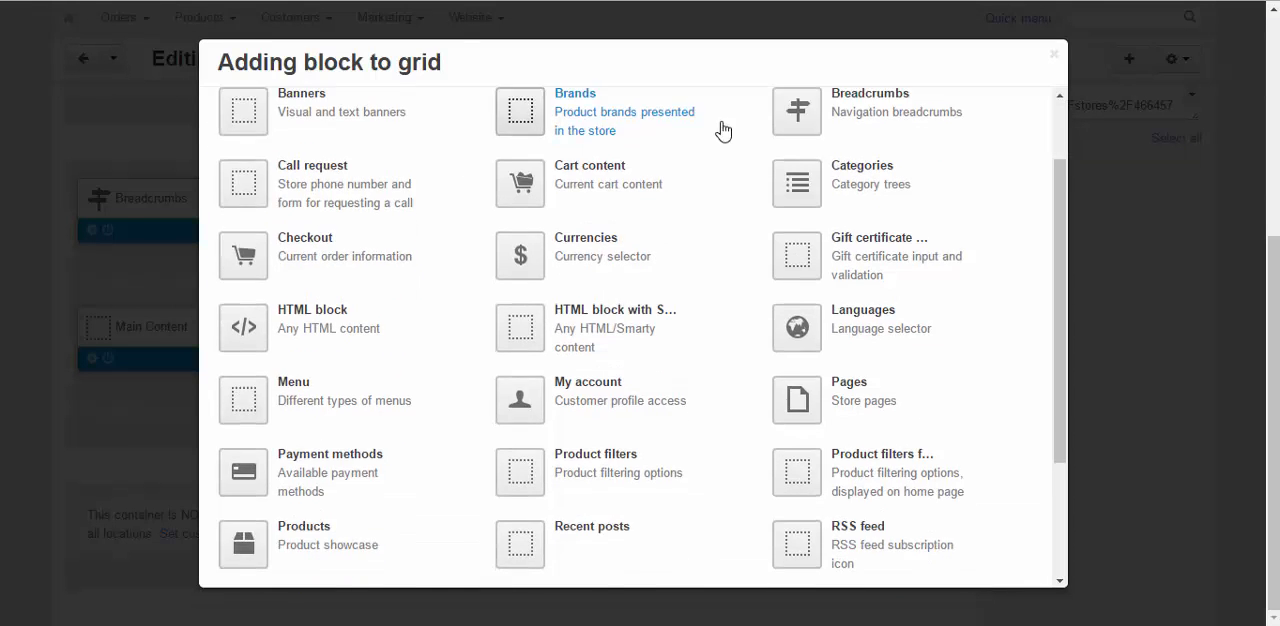
click(303, 344)
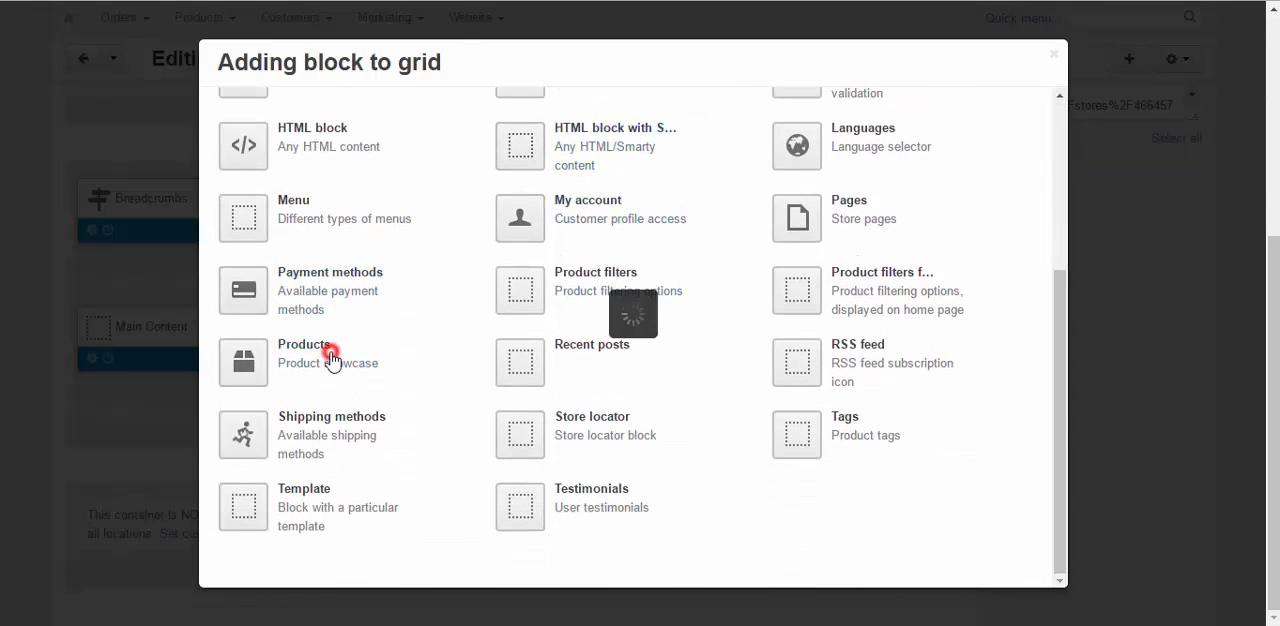
Step: Set the block template to Grid and begin naming it 'Customers also bo…'
click(303, 344)
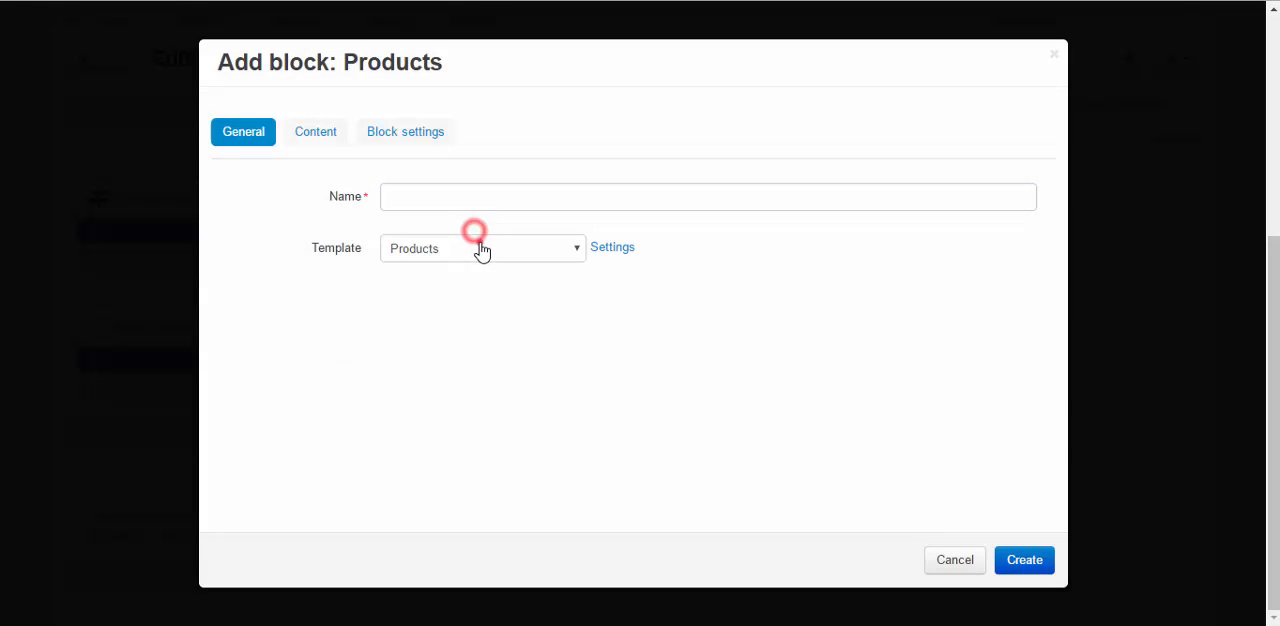
click(482, 248)
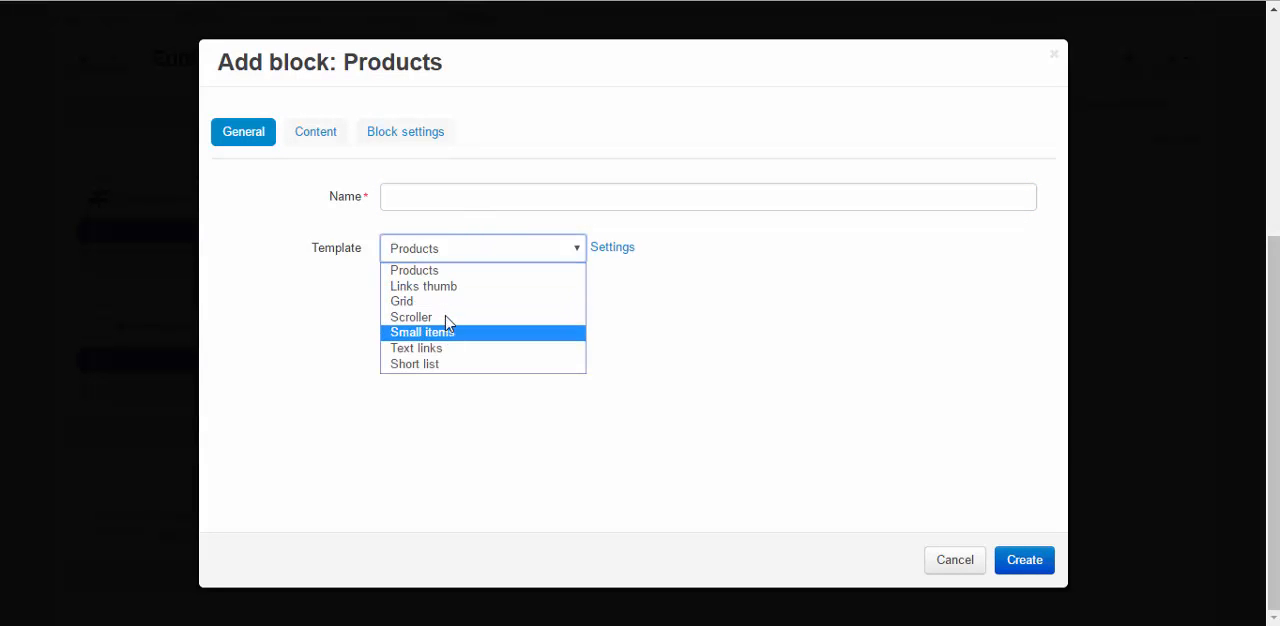
click(402, 301)
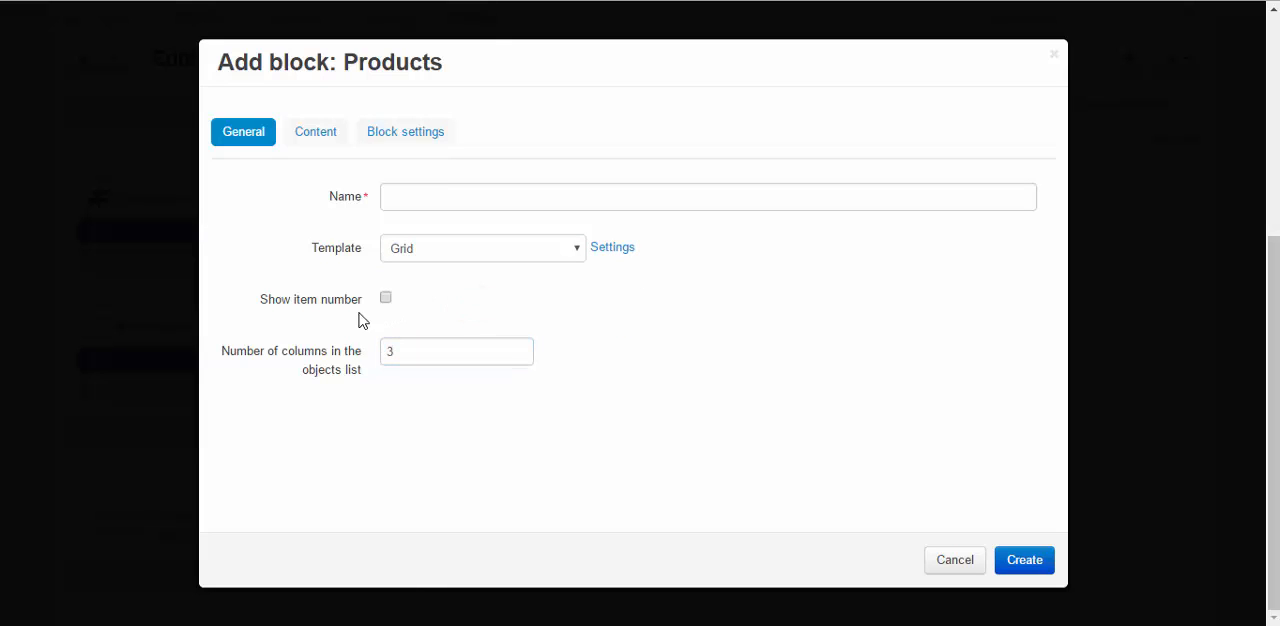
click(707, 196)
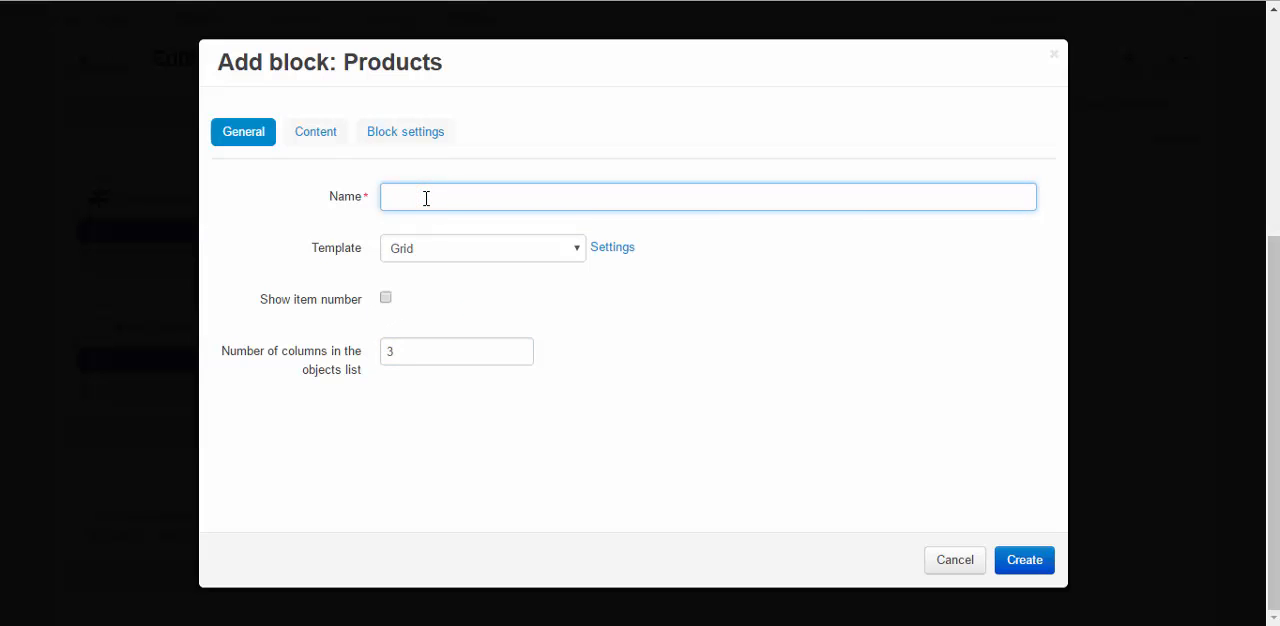
text(Cu)
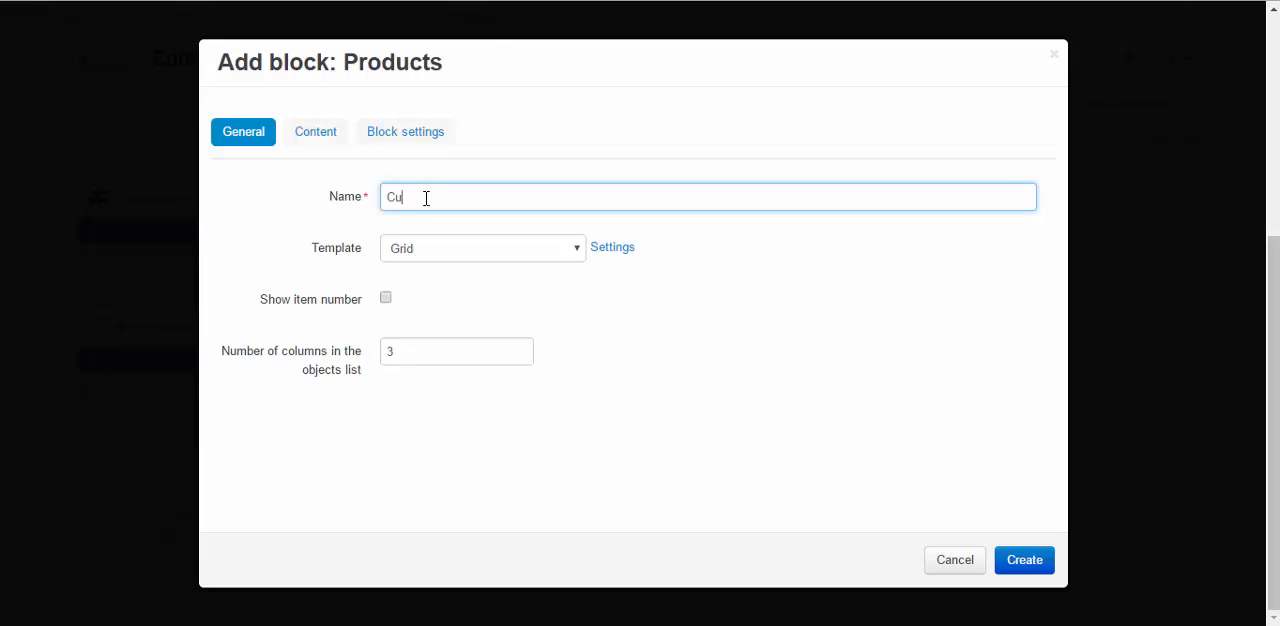
text(stomers)
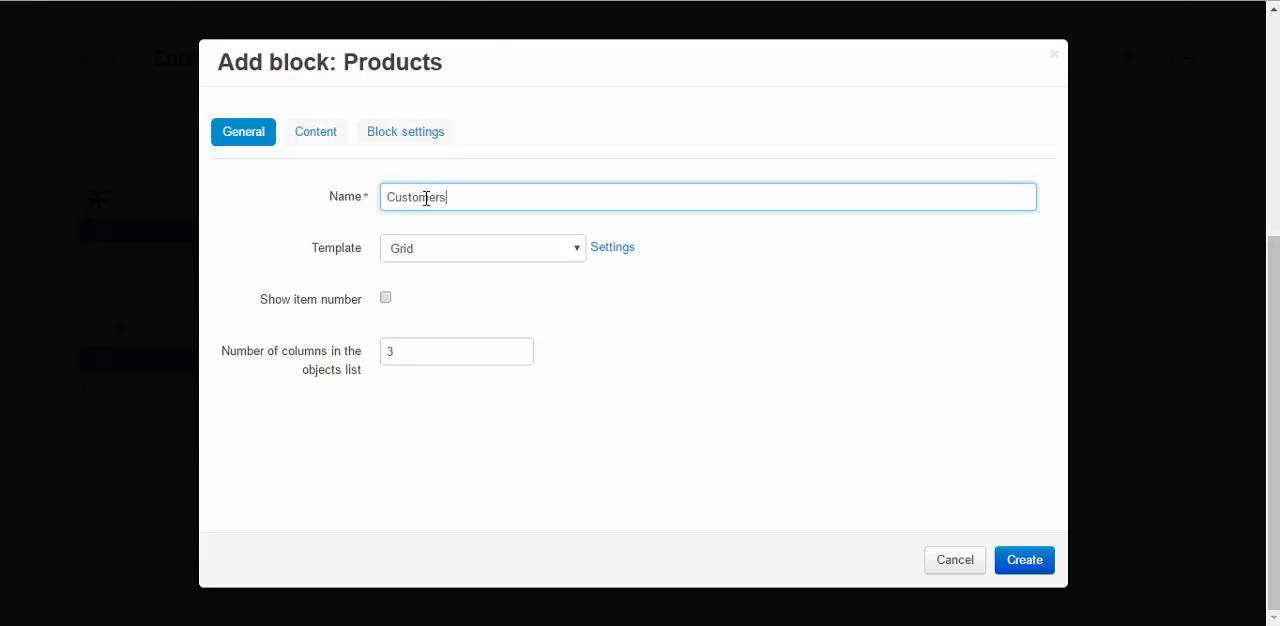
text(also bo)
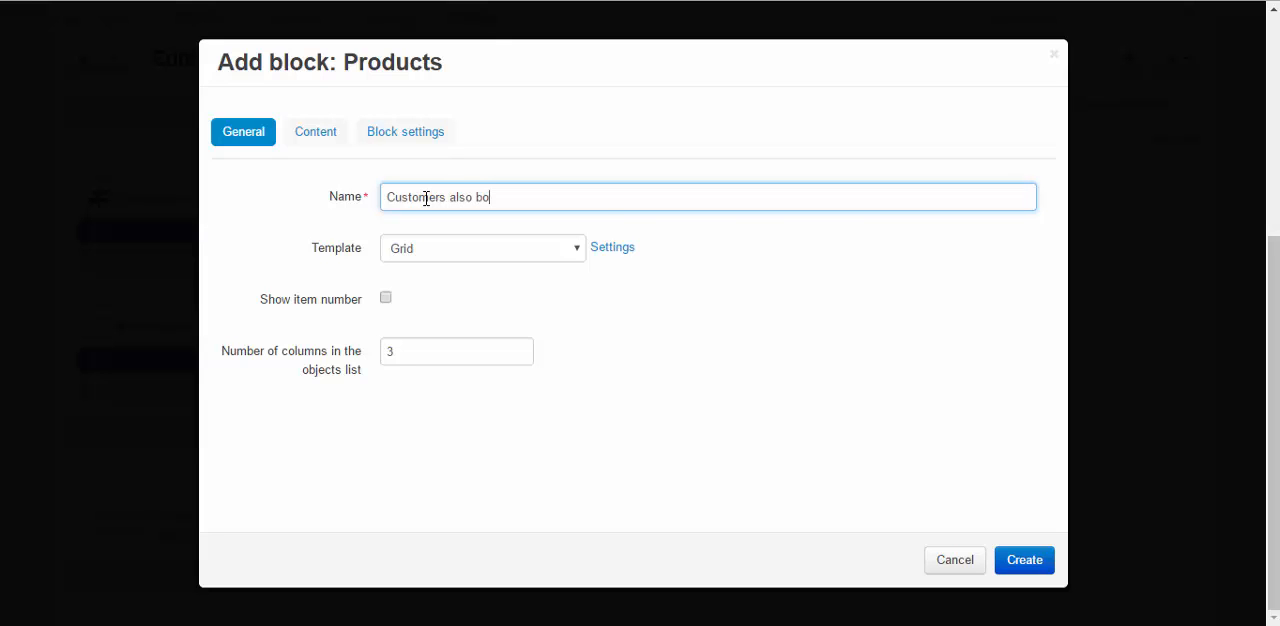
Step: Fill the block with Also bought products, review its settings, and create the Customers also bought block
click(315, 131)
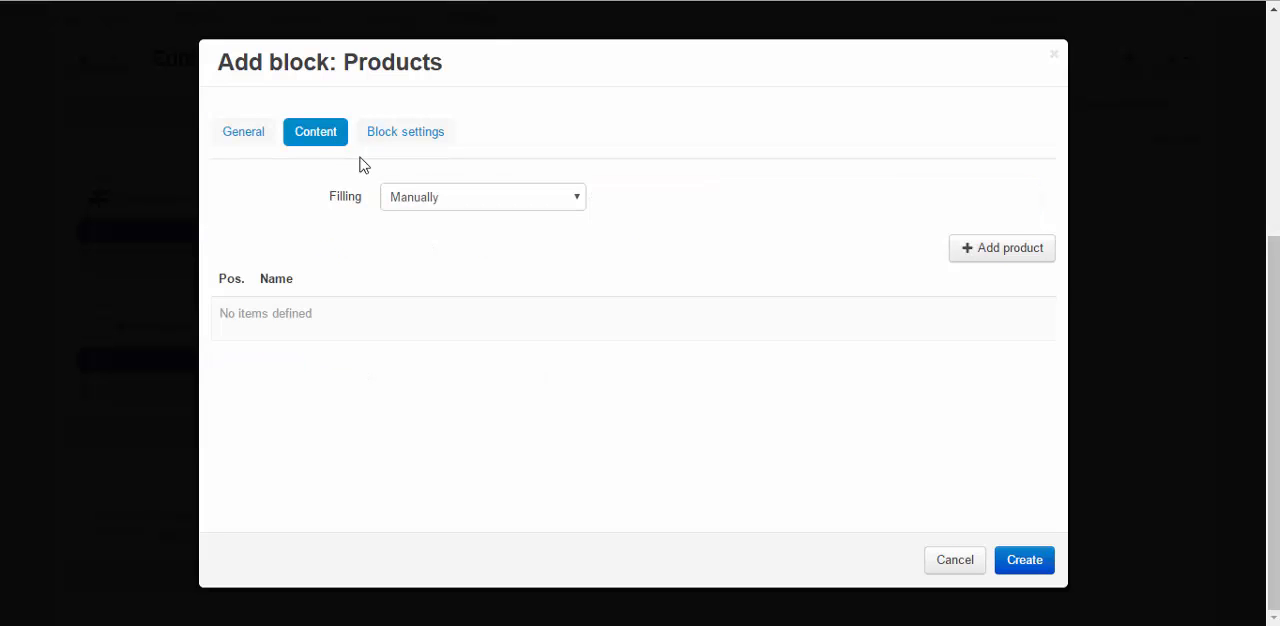
click(482, 196)
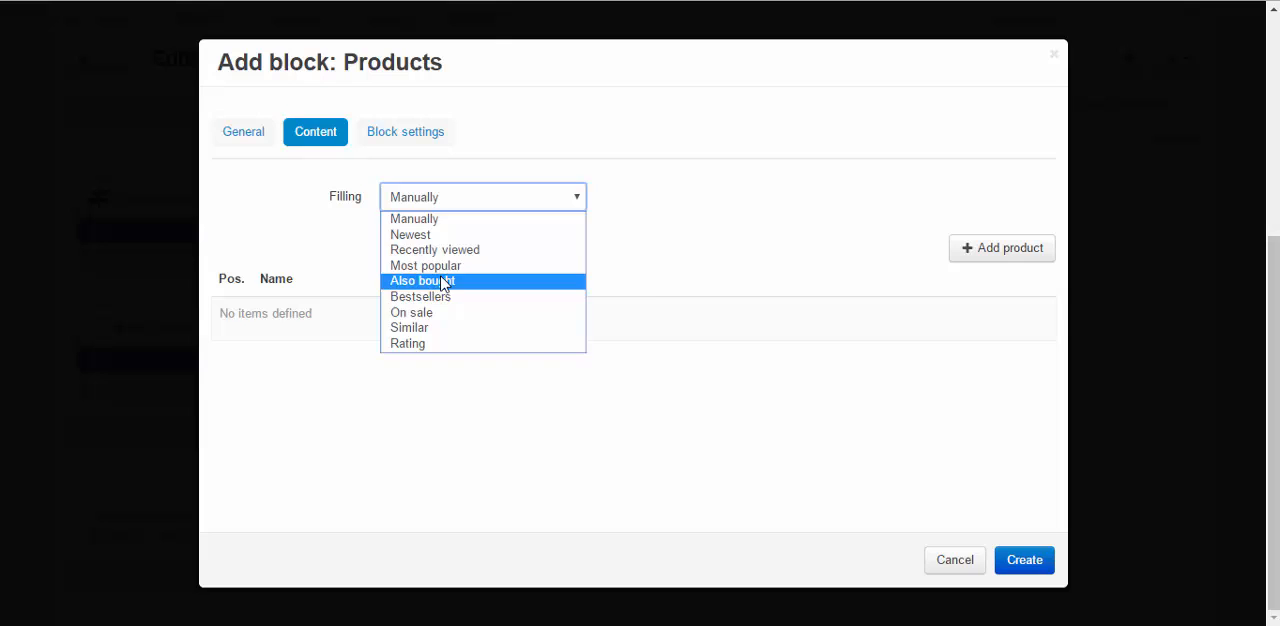
click(420, 280)
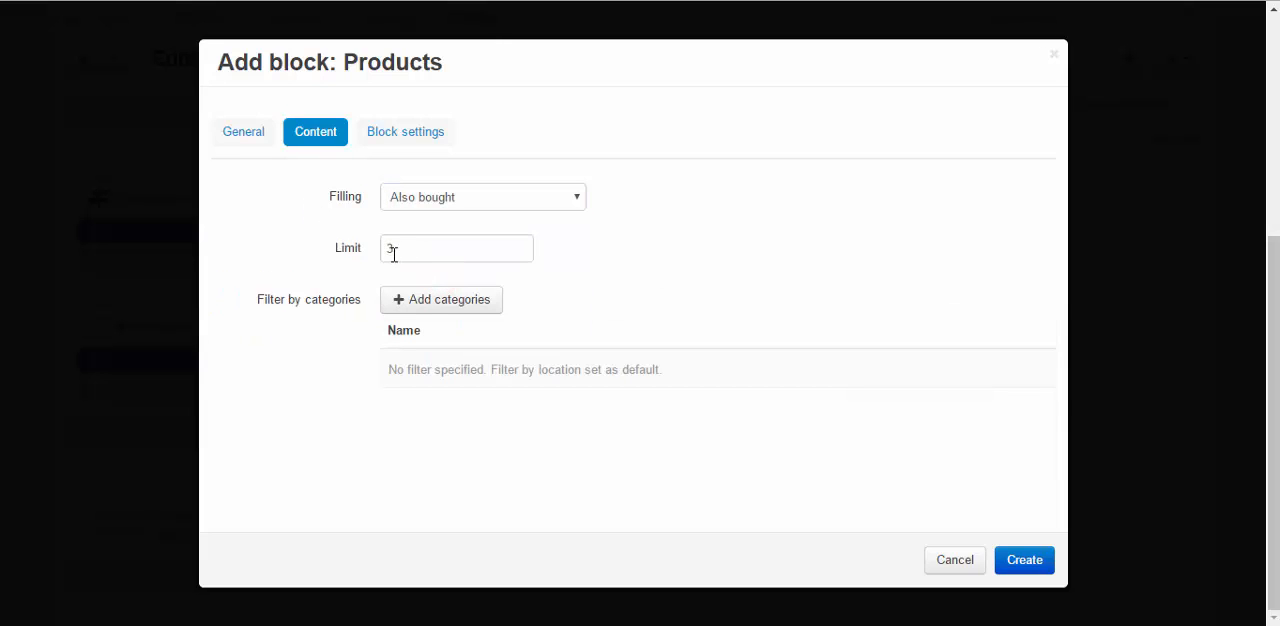
mouse_move(350, 310)
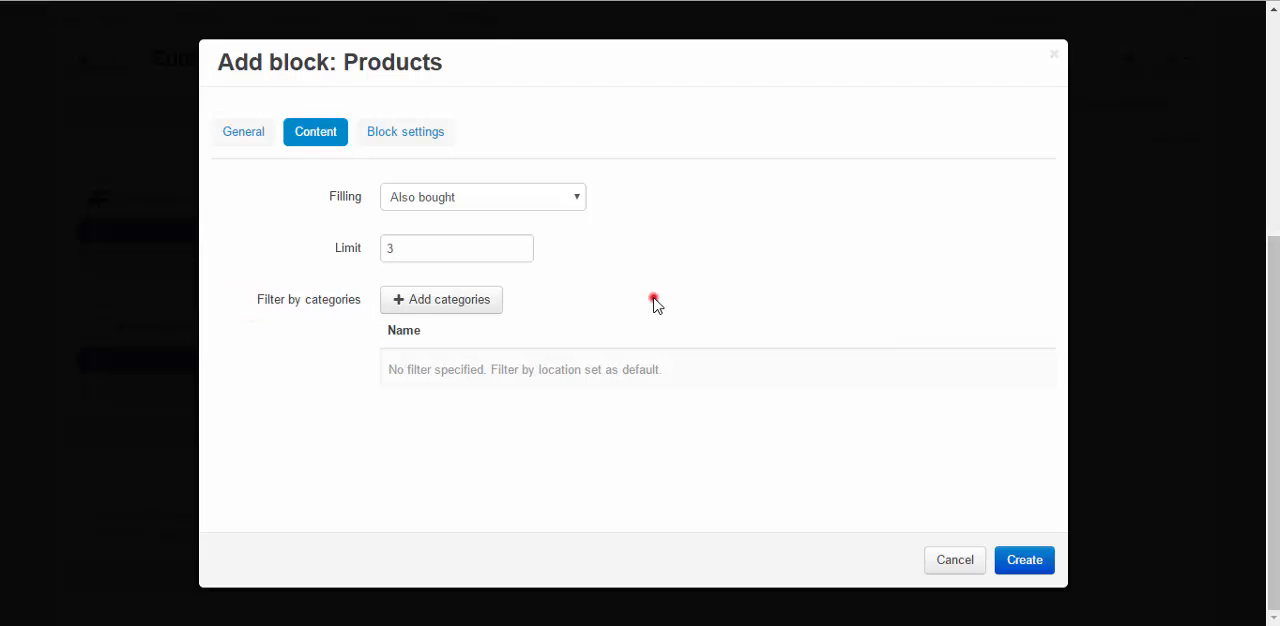
mouse_move(653, 303)
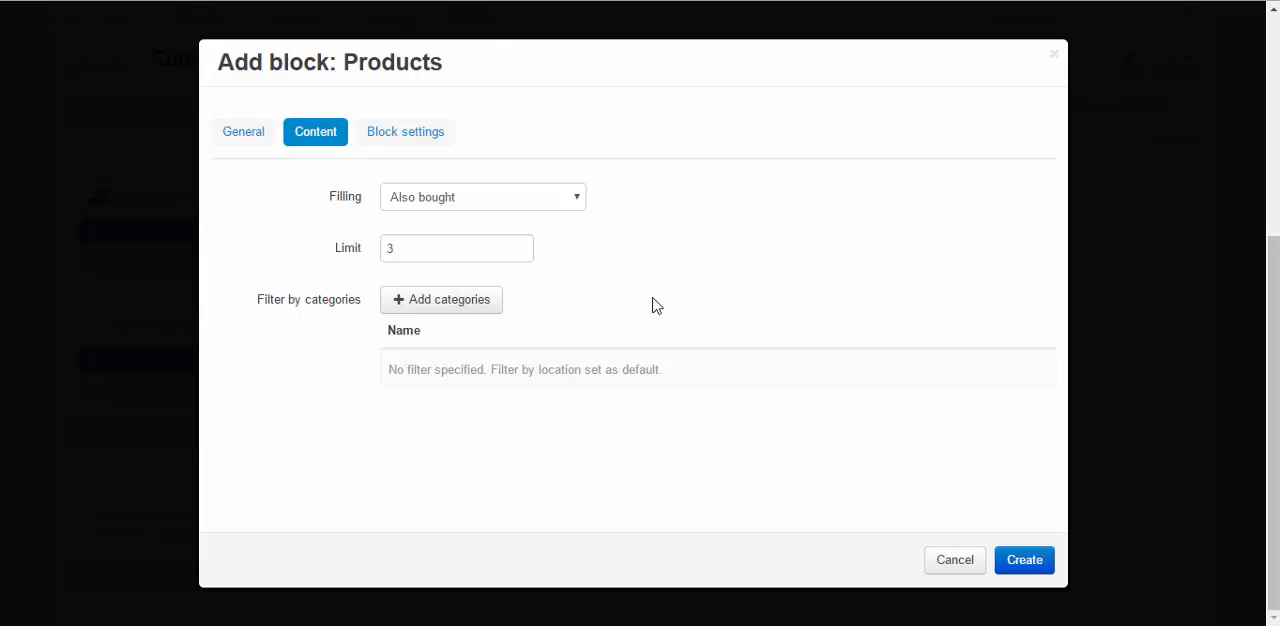
mouse_move(447, 161)
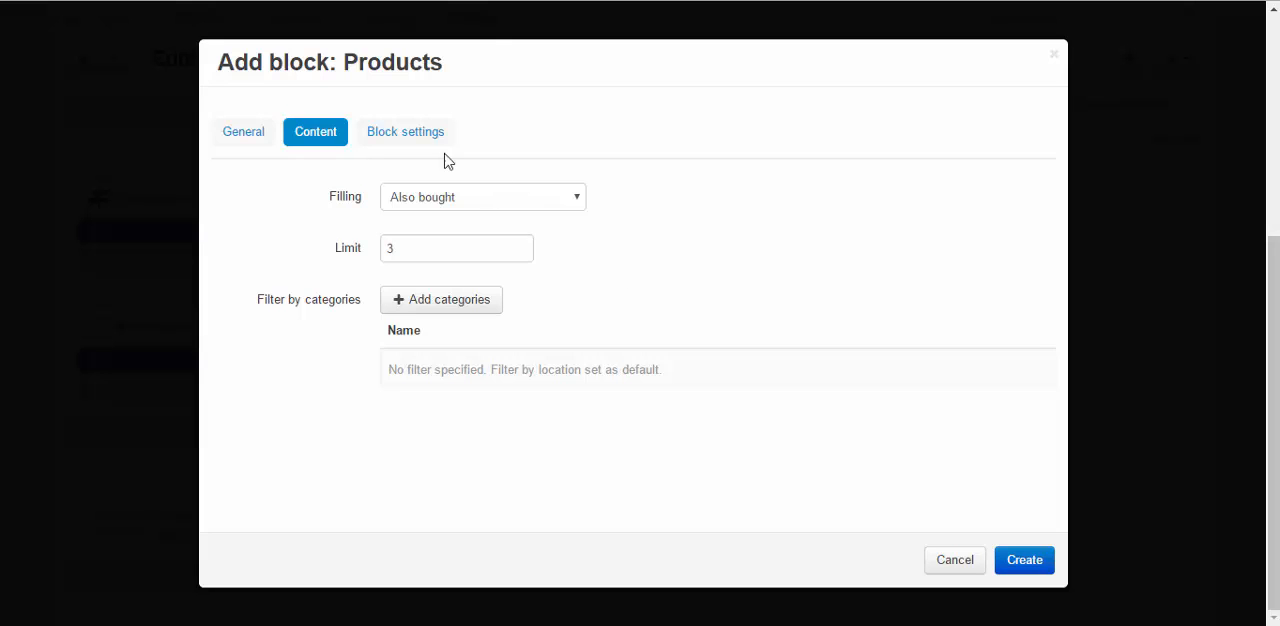
click(405, 131)
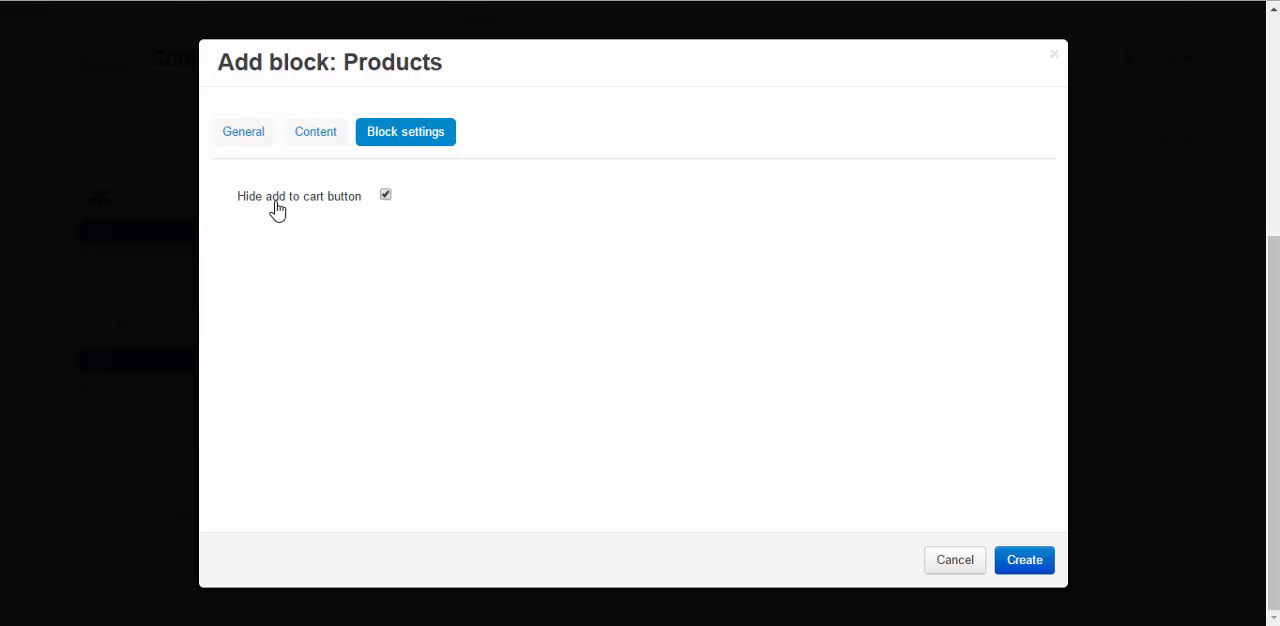
click(243, 131)
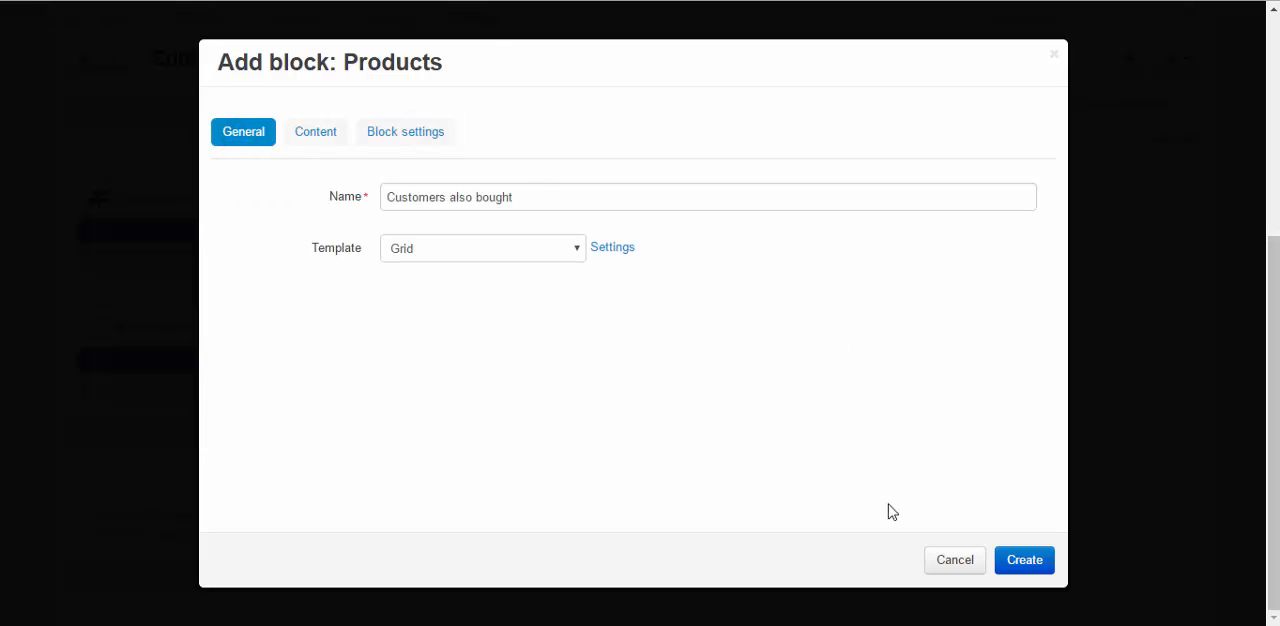
click(1023, 559)
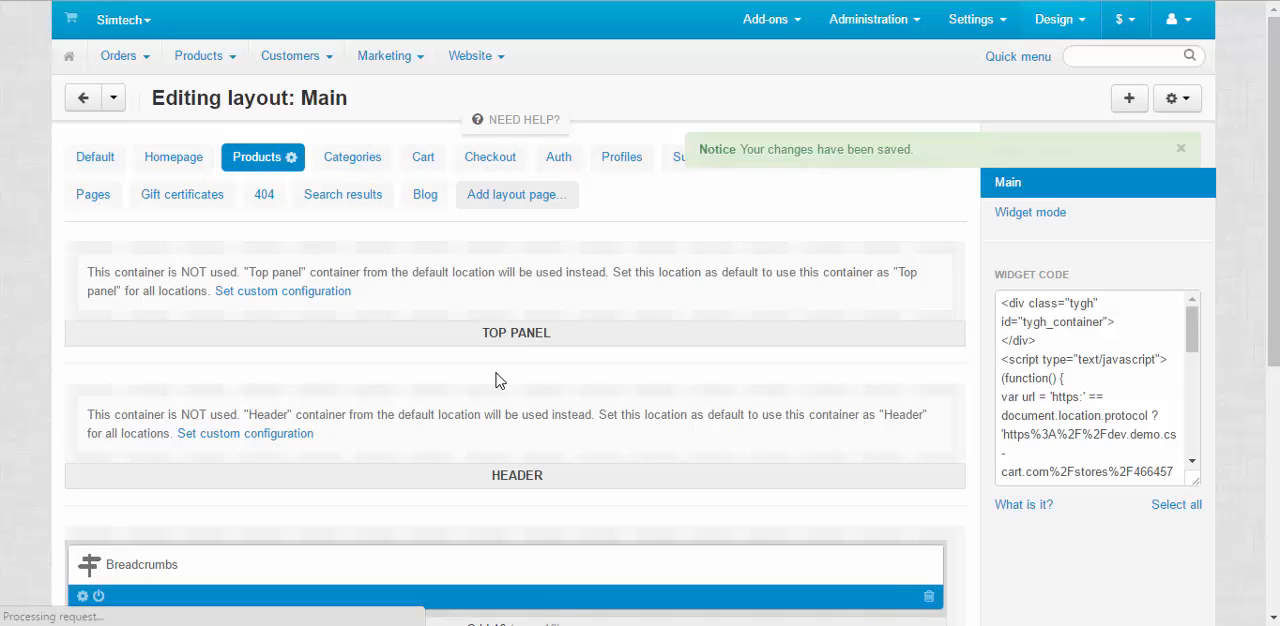
Step: Leave the layout editor and bring up the storefront home page
scroll(down, 3)
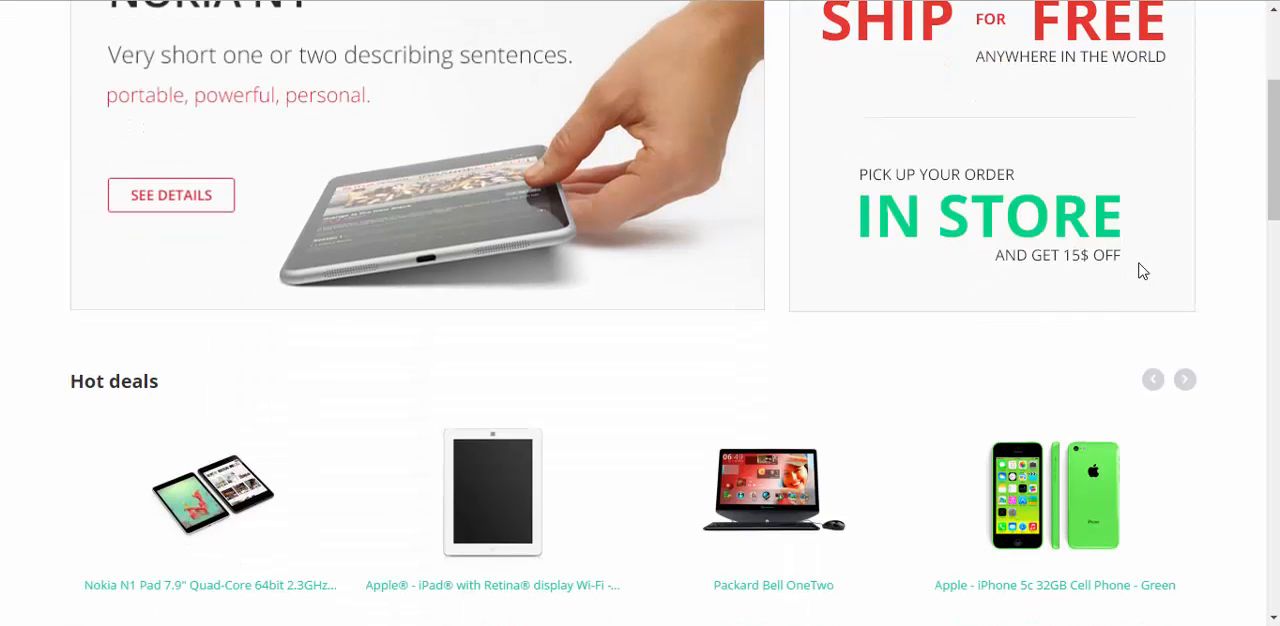
Step: Add the D3100 camera kit, Apple iPhone 4S Black and 65" Smart TV to the cart via Quick View
scroll(down, 3)
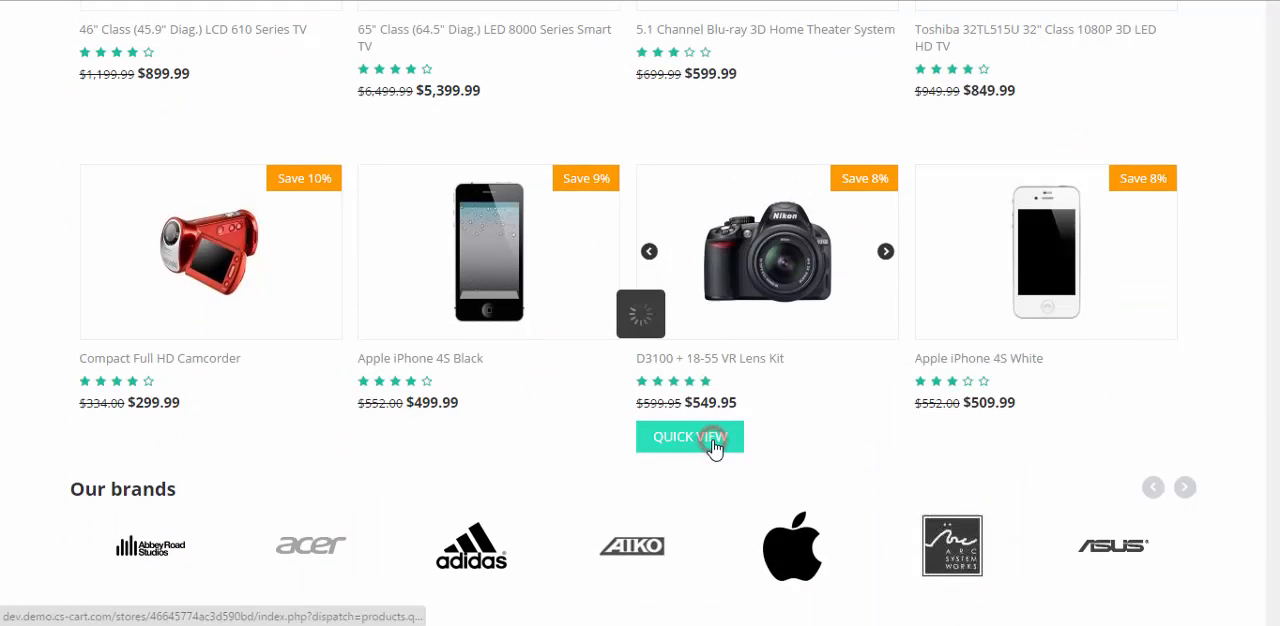
click(689, 436)
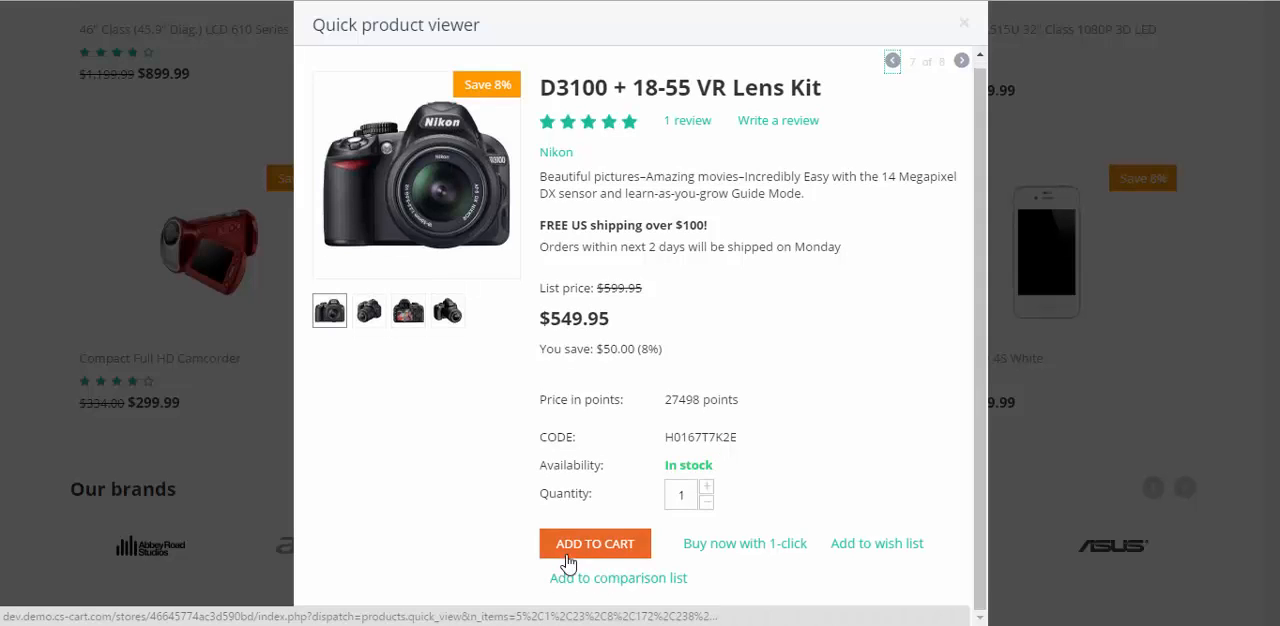
click(594, 543)
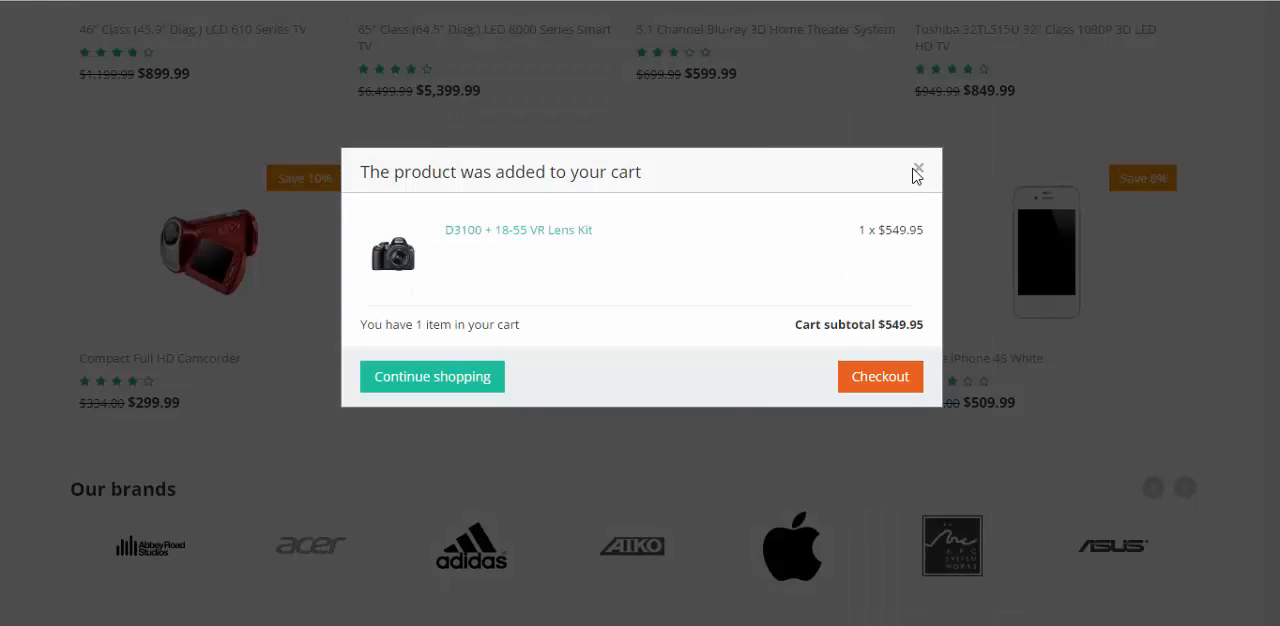
click(916, 167)
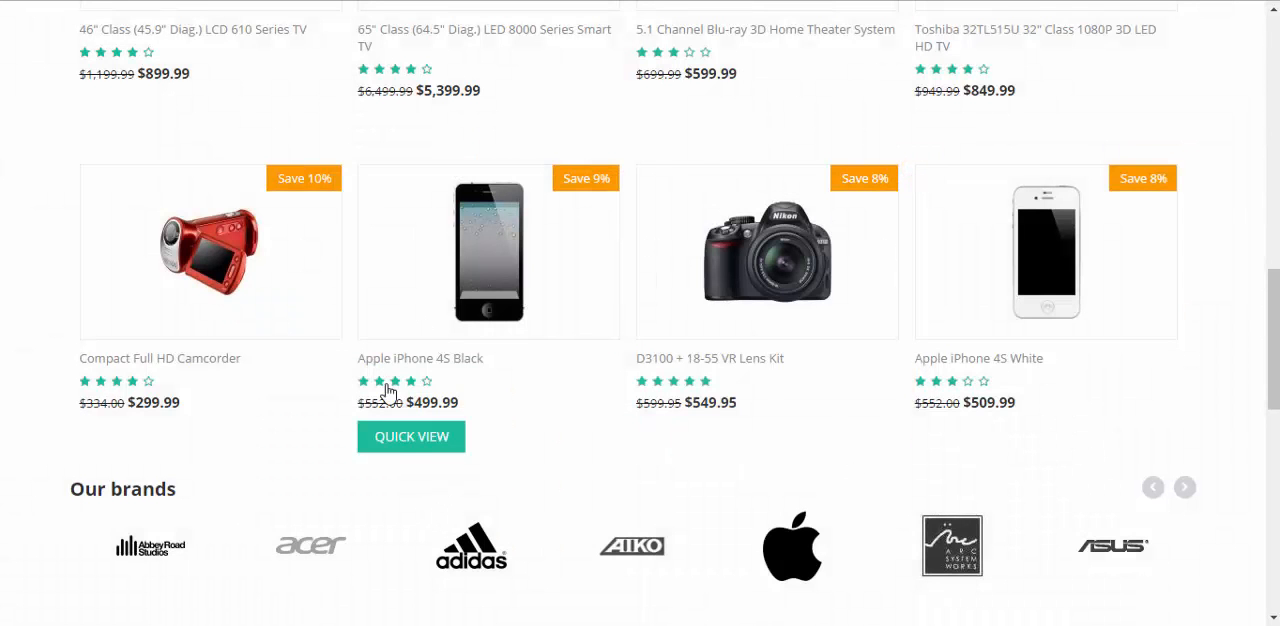
click(411, 436)
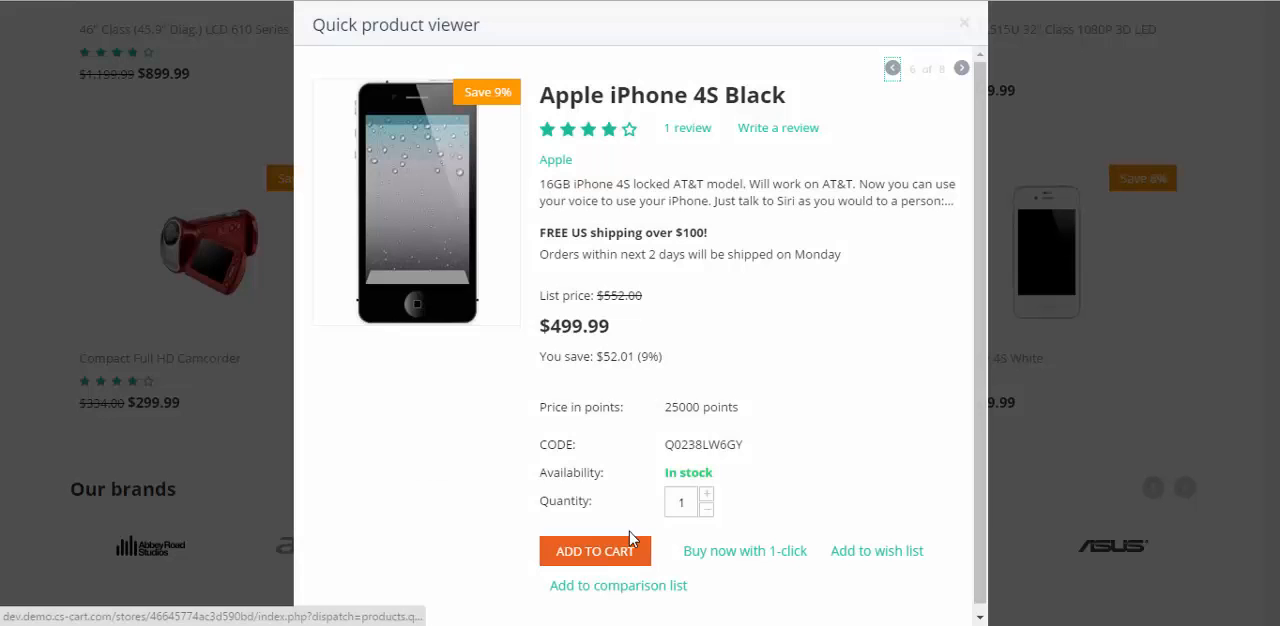
click(595, 551)
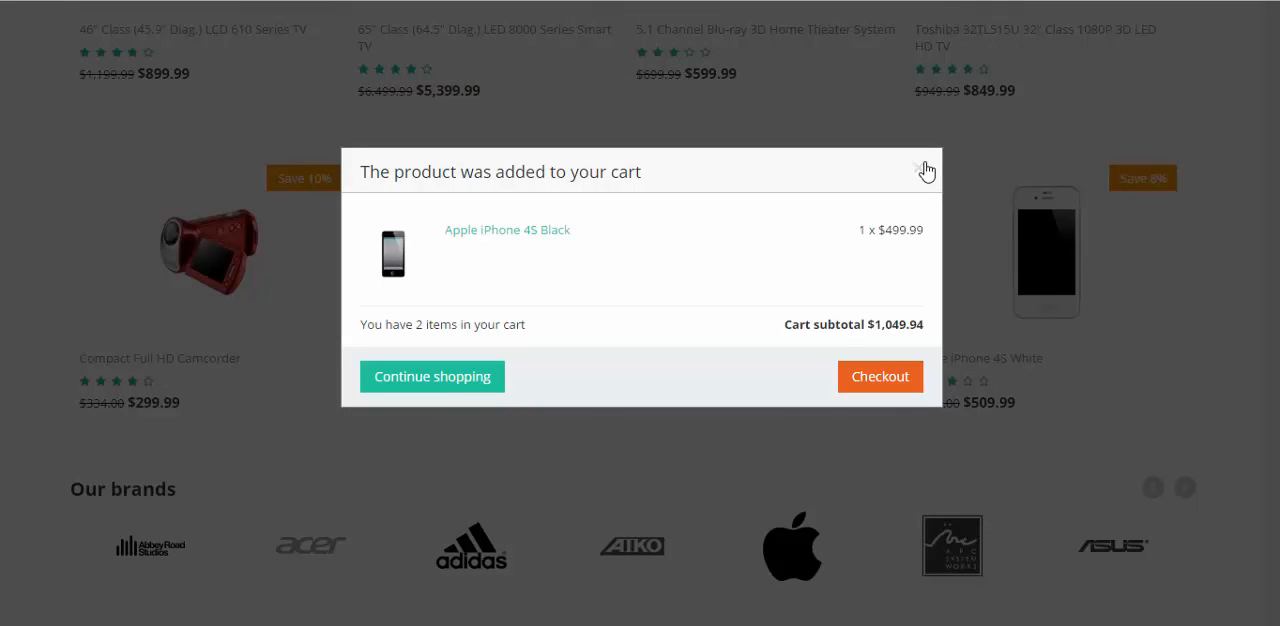
click(924, 170)
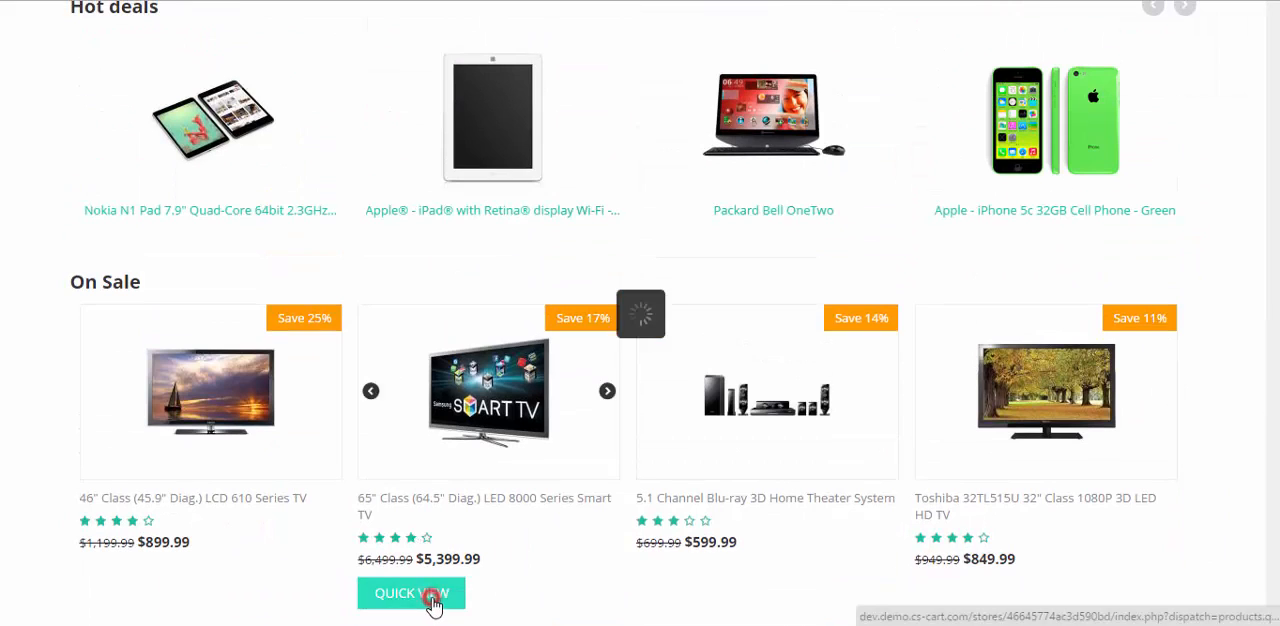
click(411, 593)
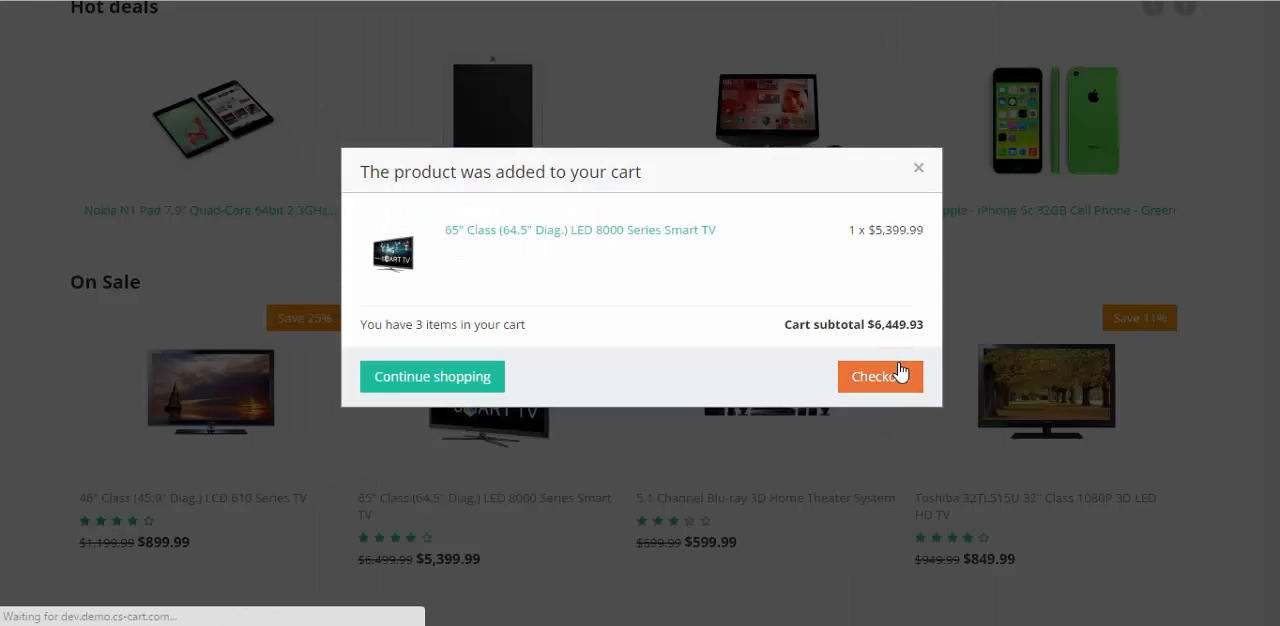
Step: Check out as the returning customer, accept shipping and billing, and submit the $6,477.93 test order
click(879, 376)
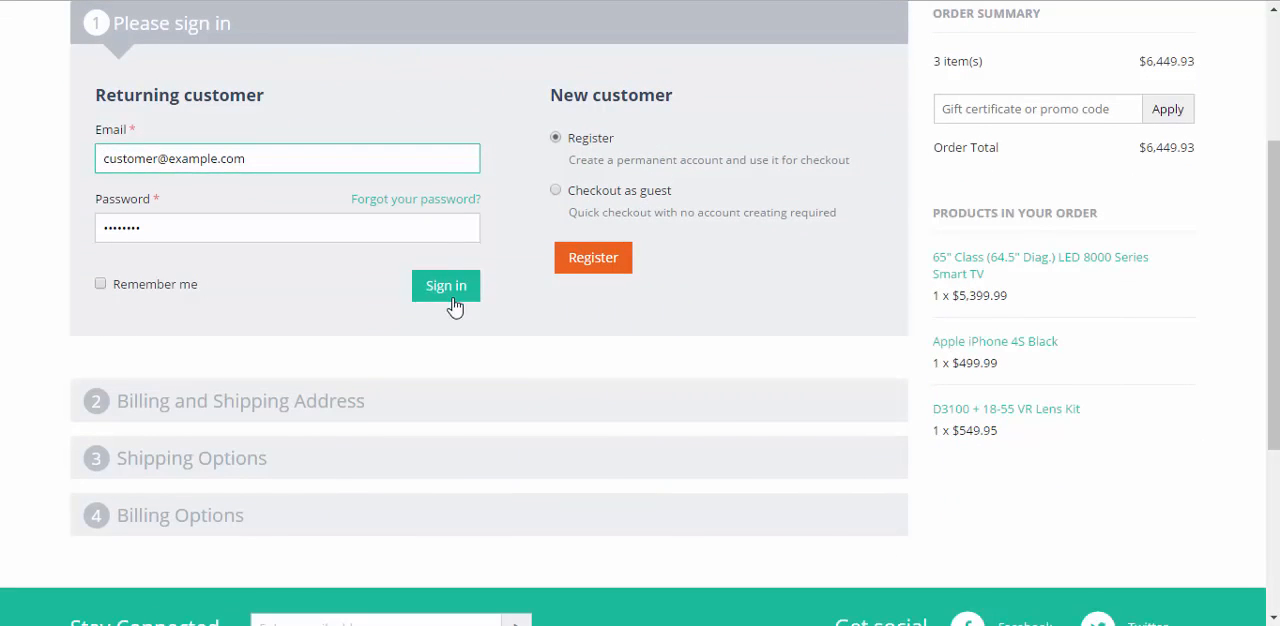
click(446, 285)
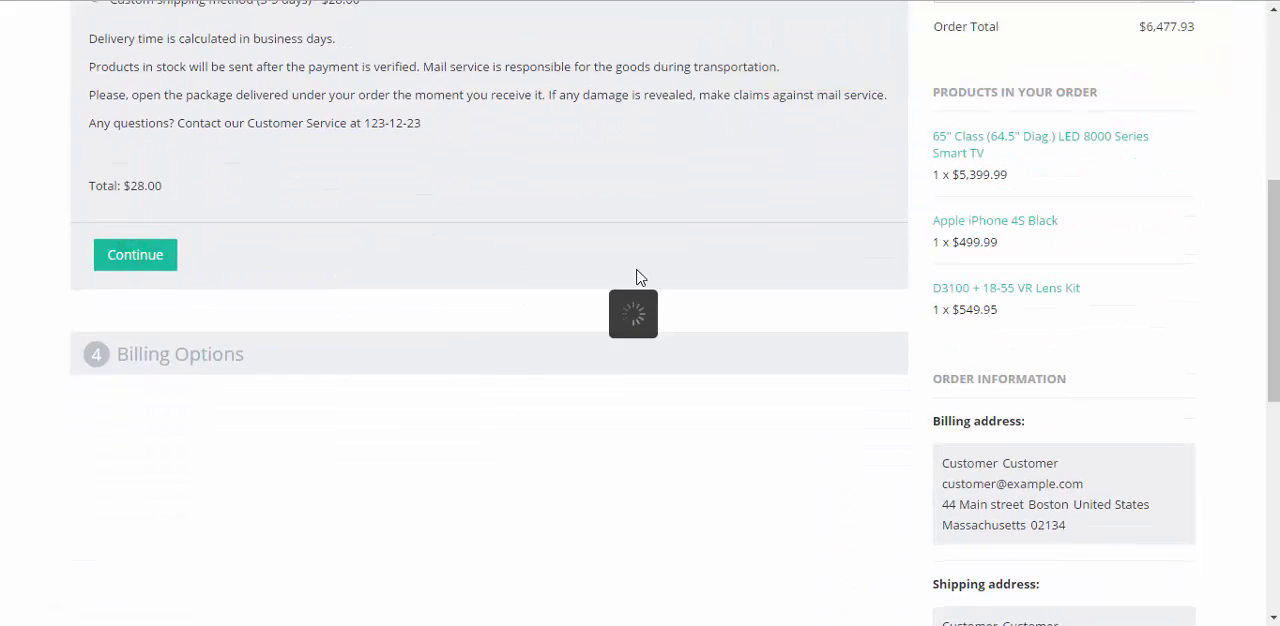
click(134, 254)
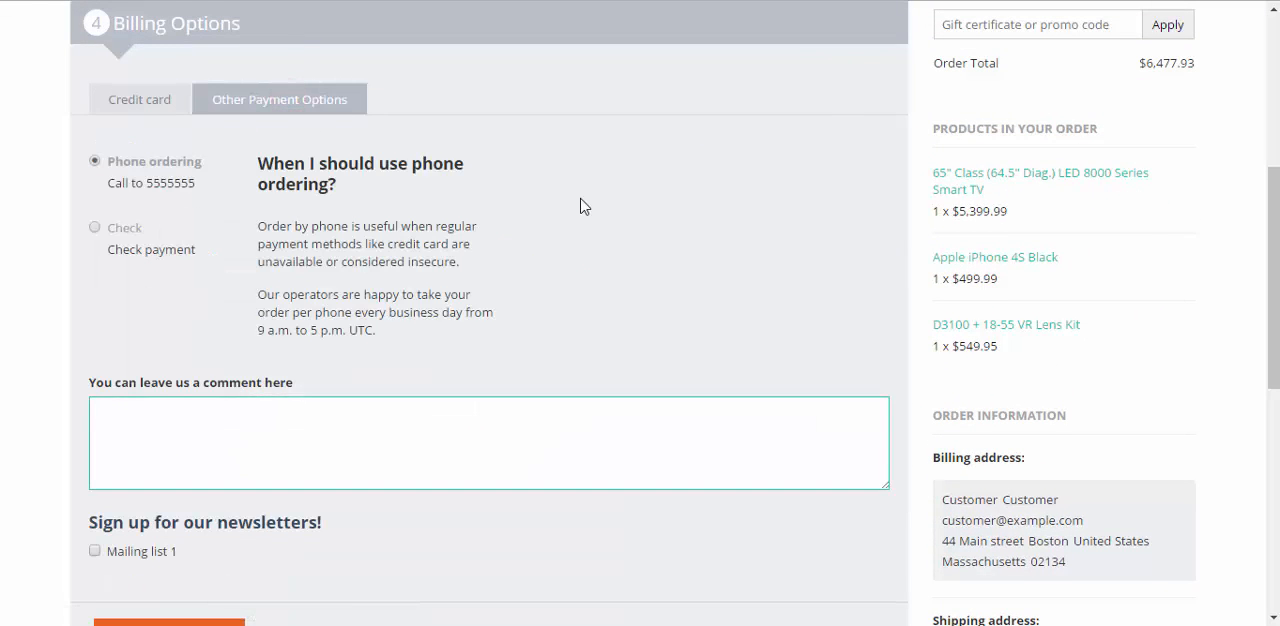
scroll(down, 3)
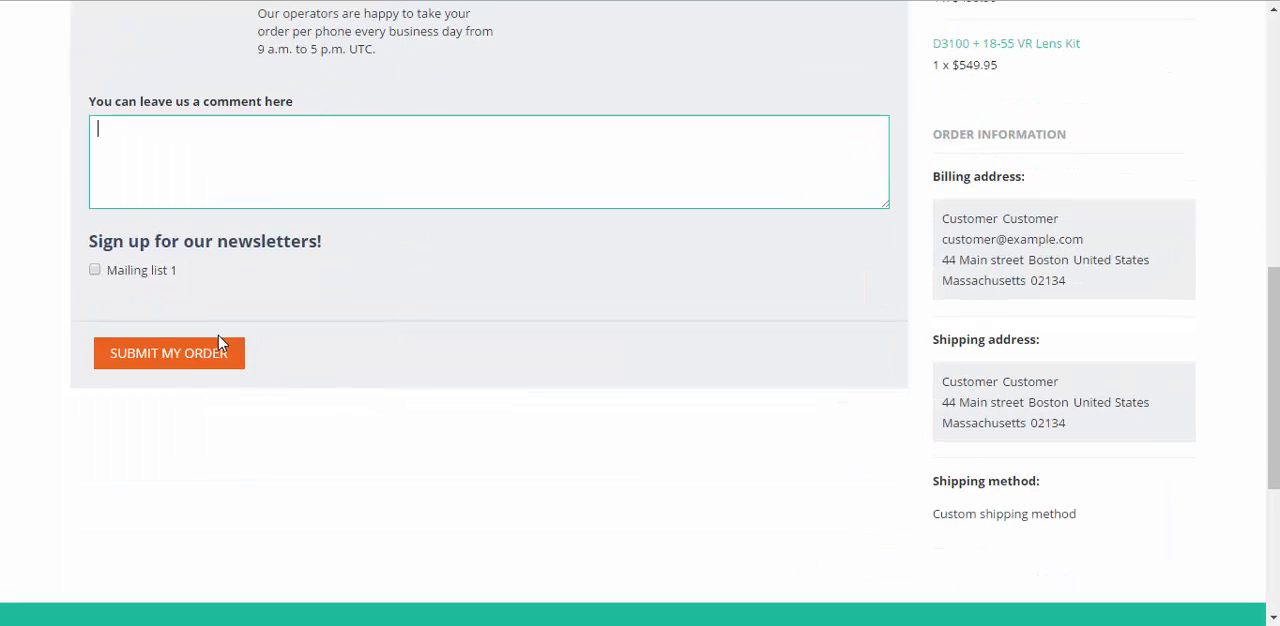
click(168, 352)
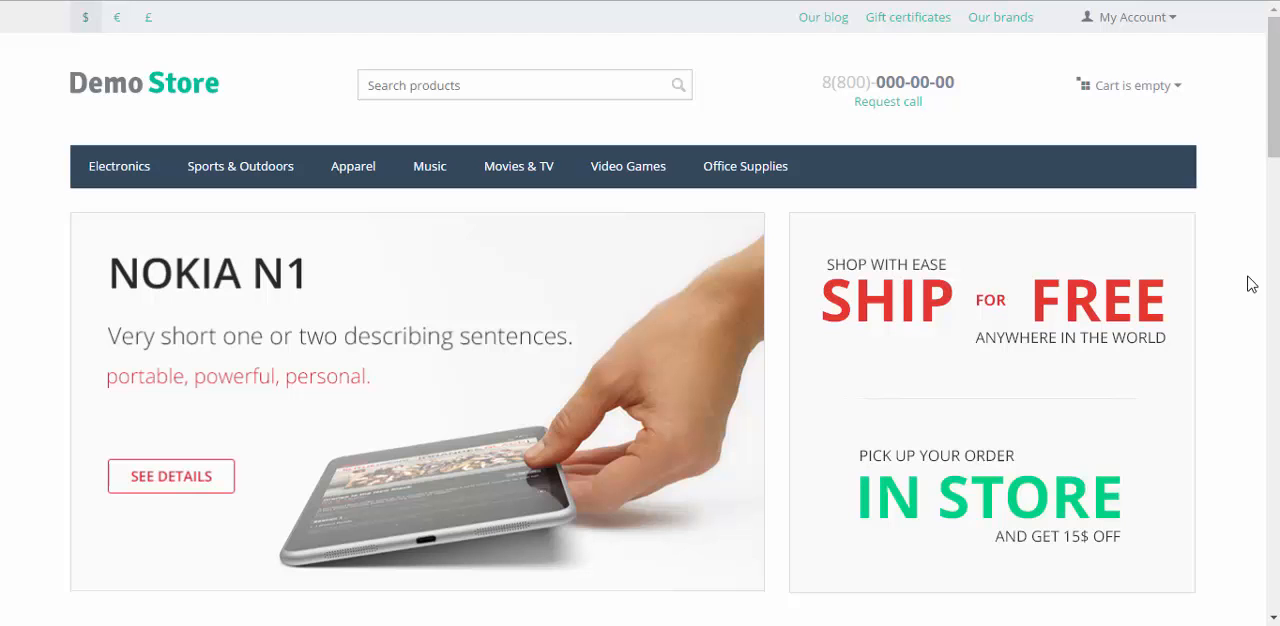
Step: View the D3100 camera kit page's Customers also bought block listing the Smart TV and iPhone 4S Black
scroll(down, 3)
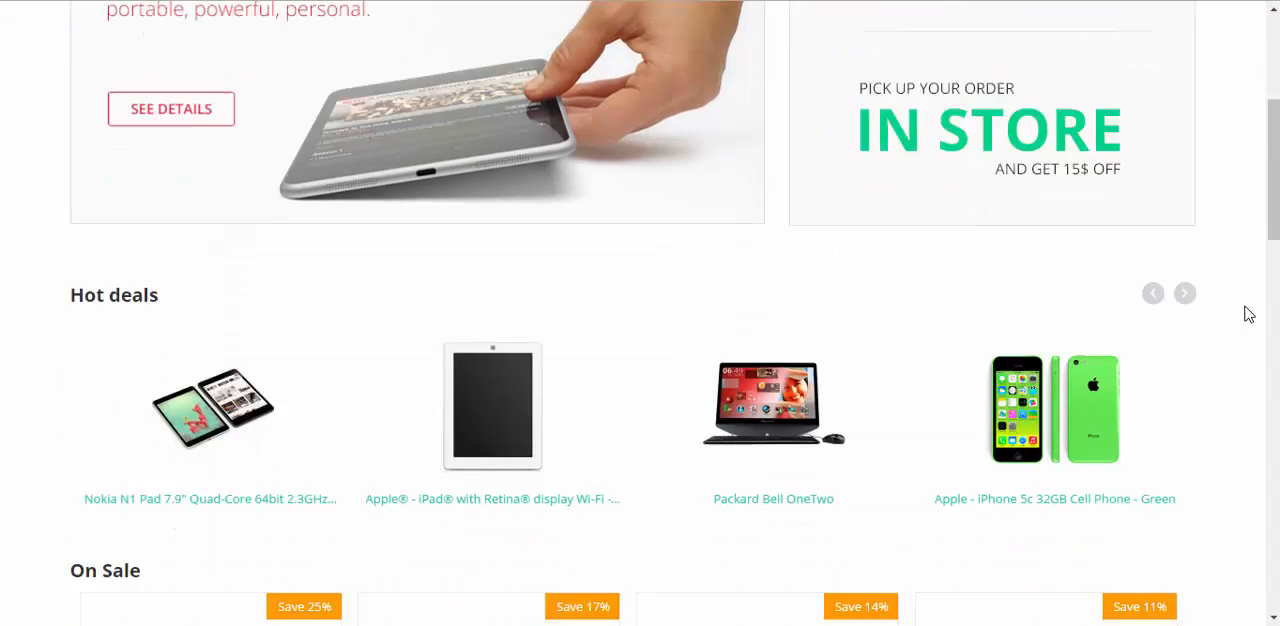
scroll(down, 3)
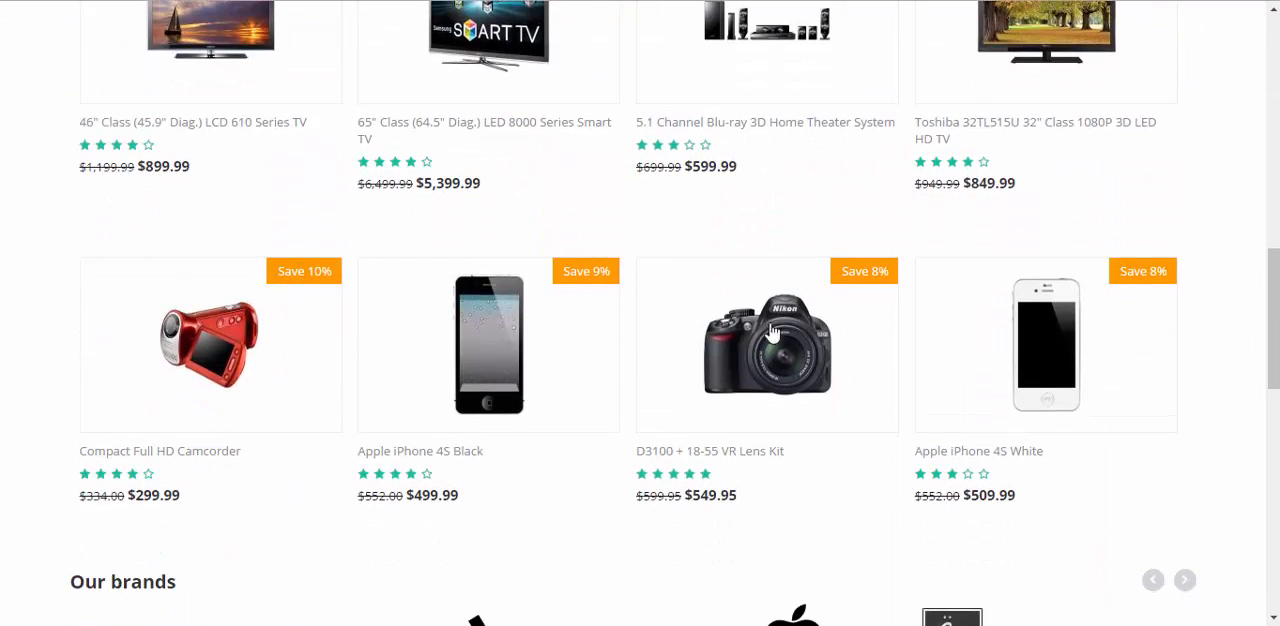
click(767, 345)
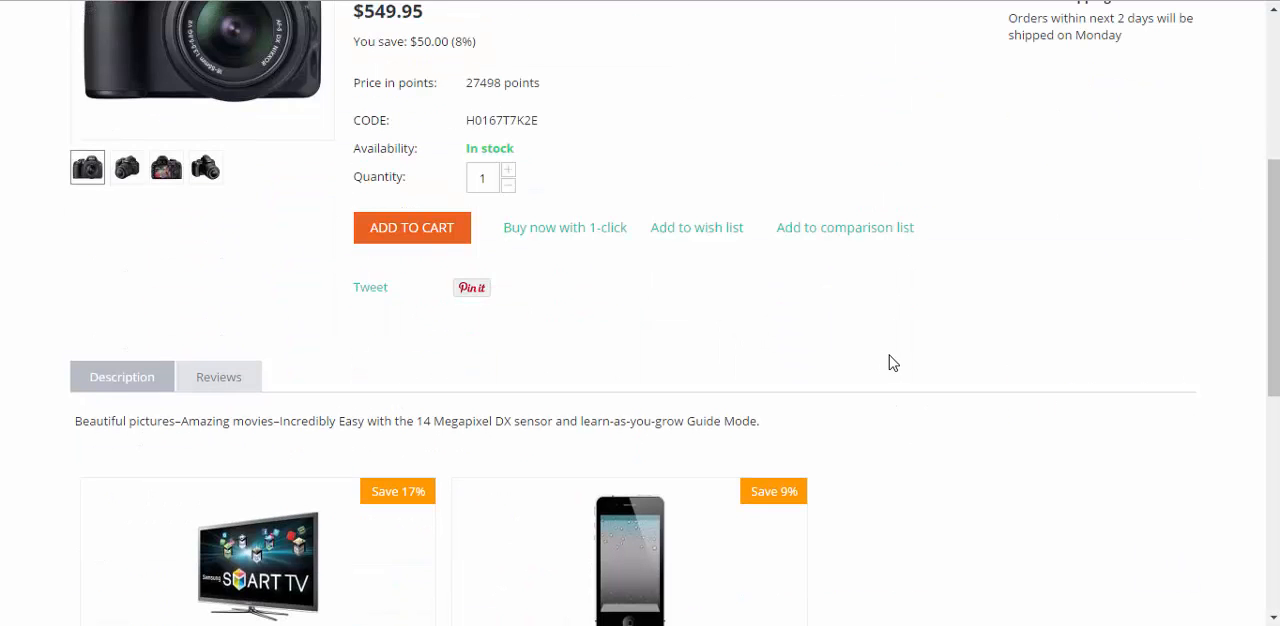
scroll(down, 3)
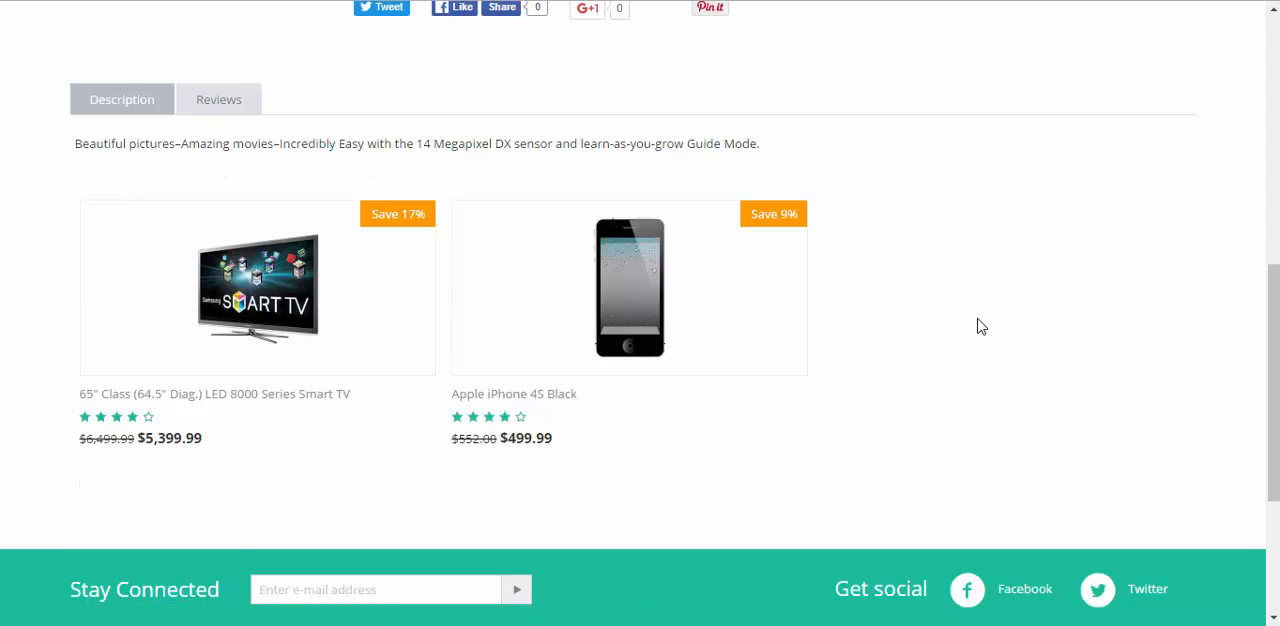
mouse_move(210, 315)
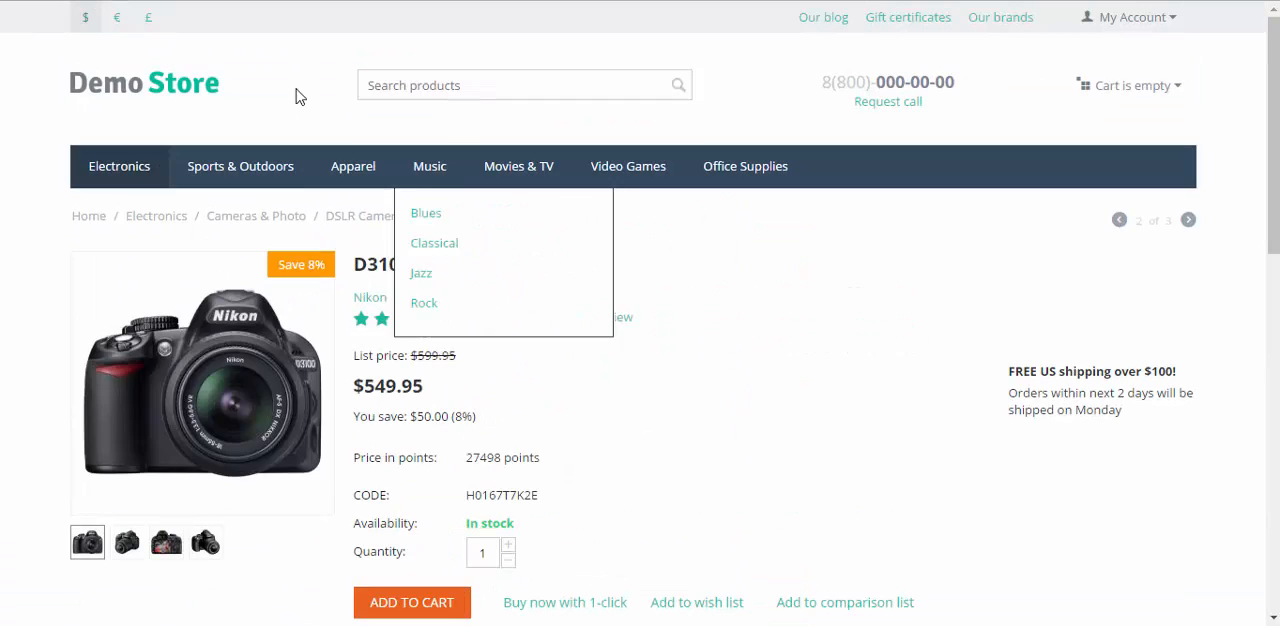
Step: Scroll the Apple iPhone 4S Black page to its Customers also bought block showing the Smart TV and D3100 kit
scroll(down, 3)
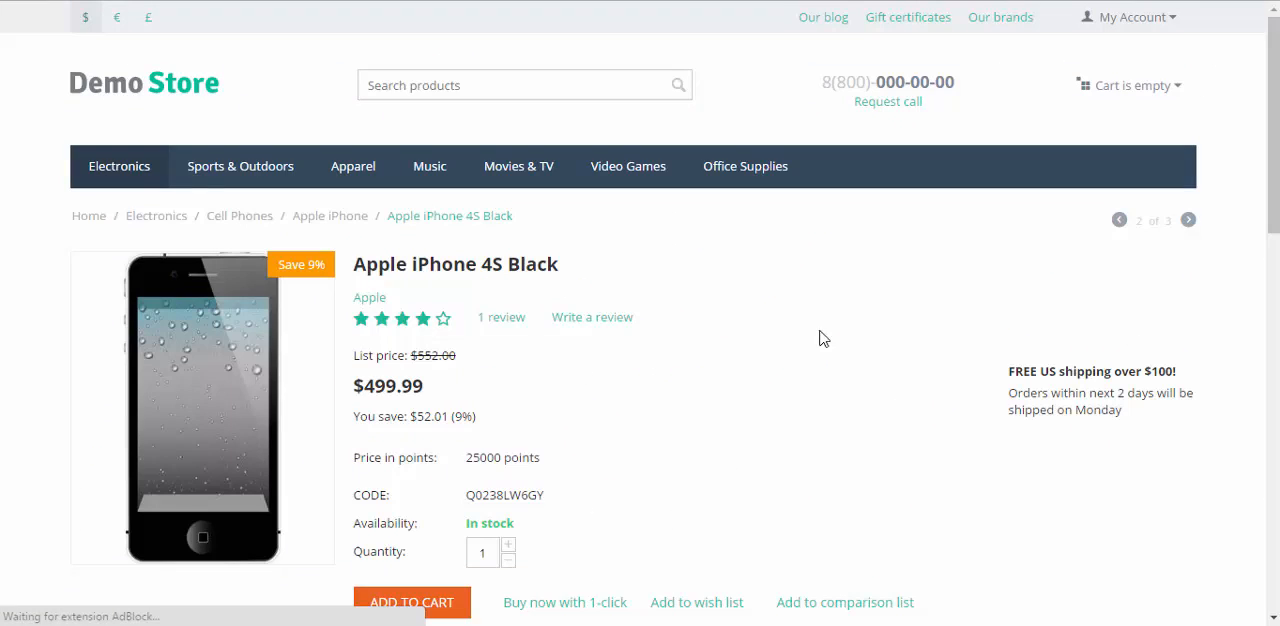
scroll(down, 3)
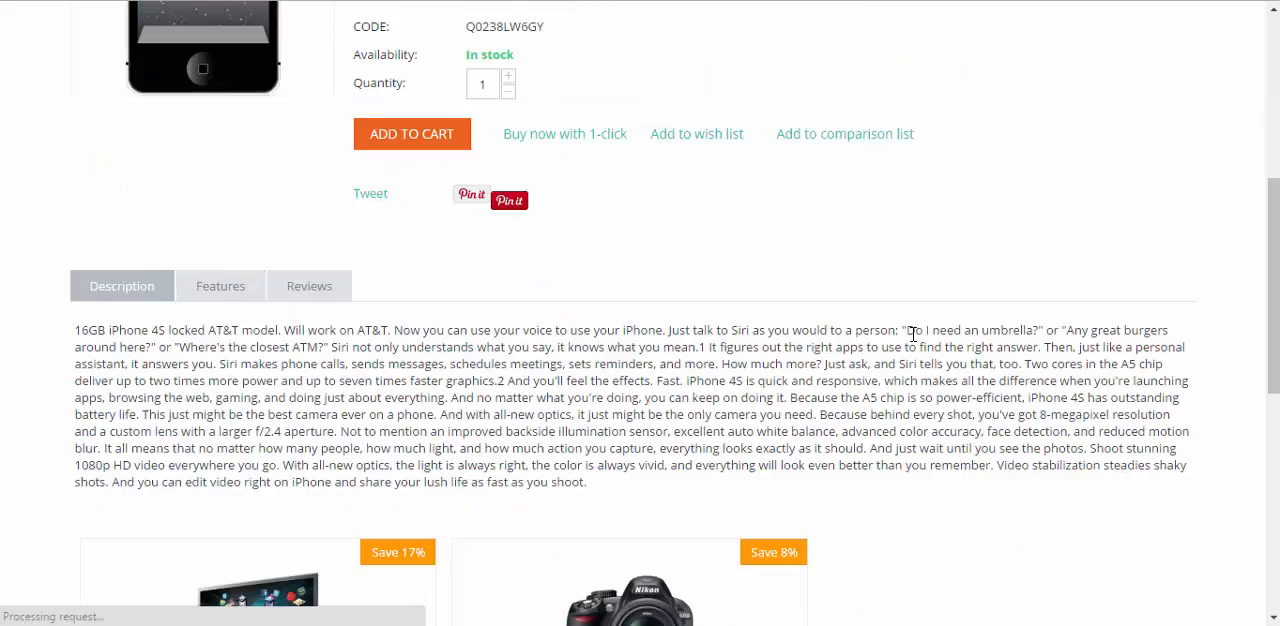
scroll(down, 3)
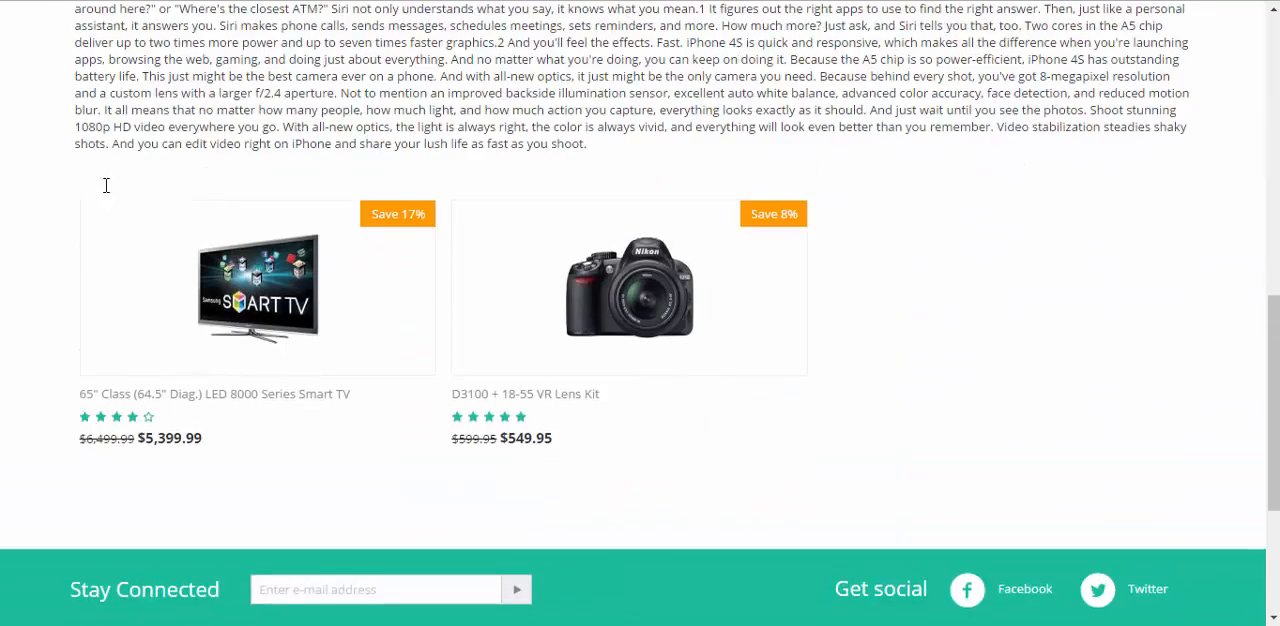